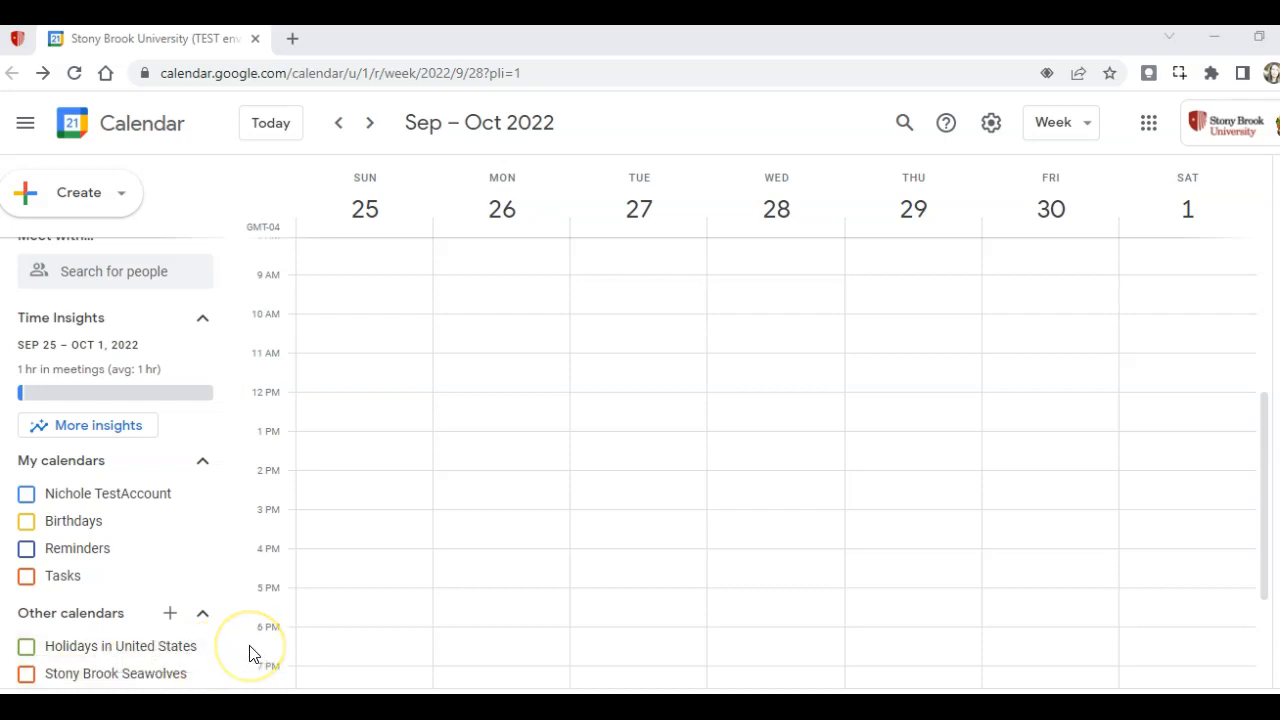
mouse_move(252, 652)
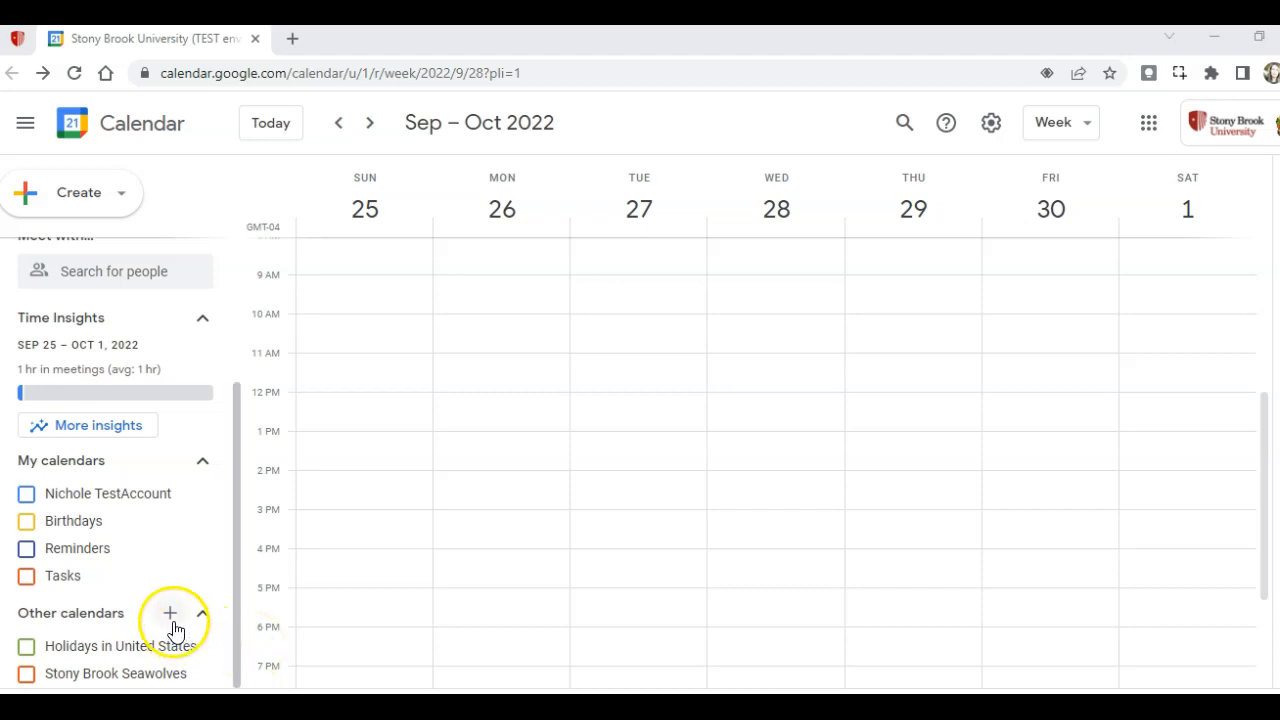
Bring up the add-calendar options from the + beside Other calendars.
left_click(170, 612)
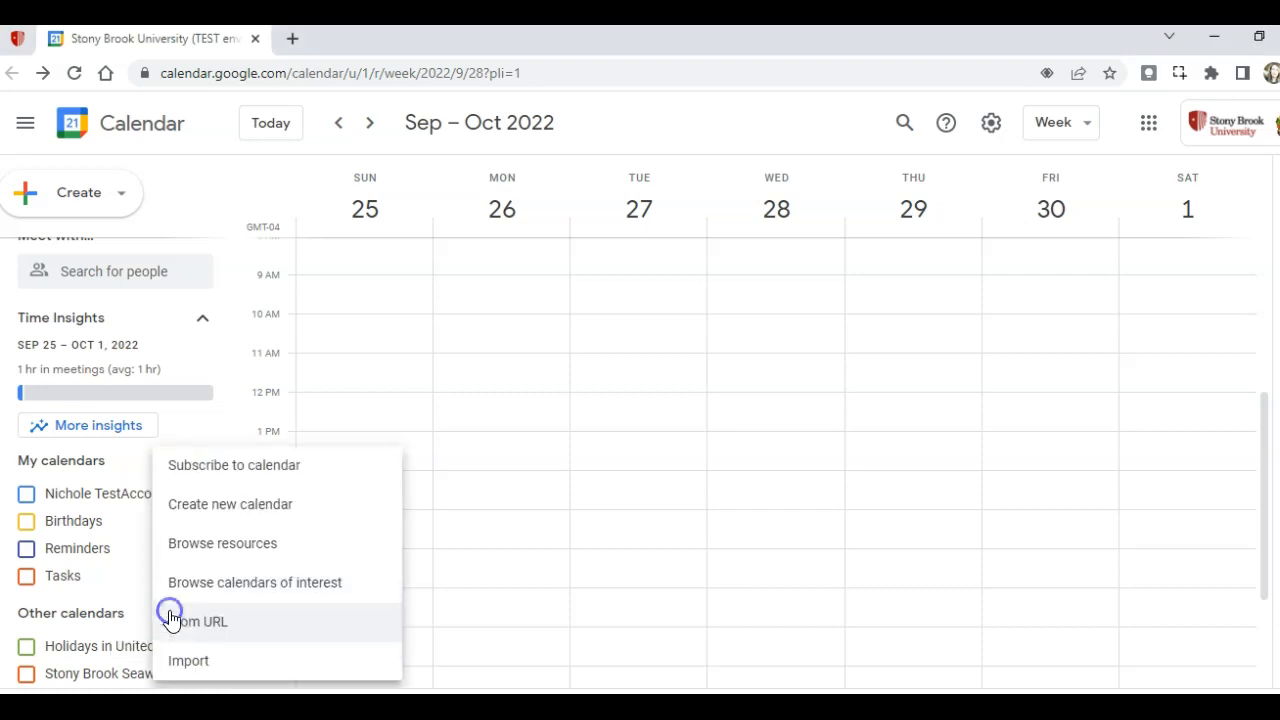
mouse_move(252, 510)
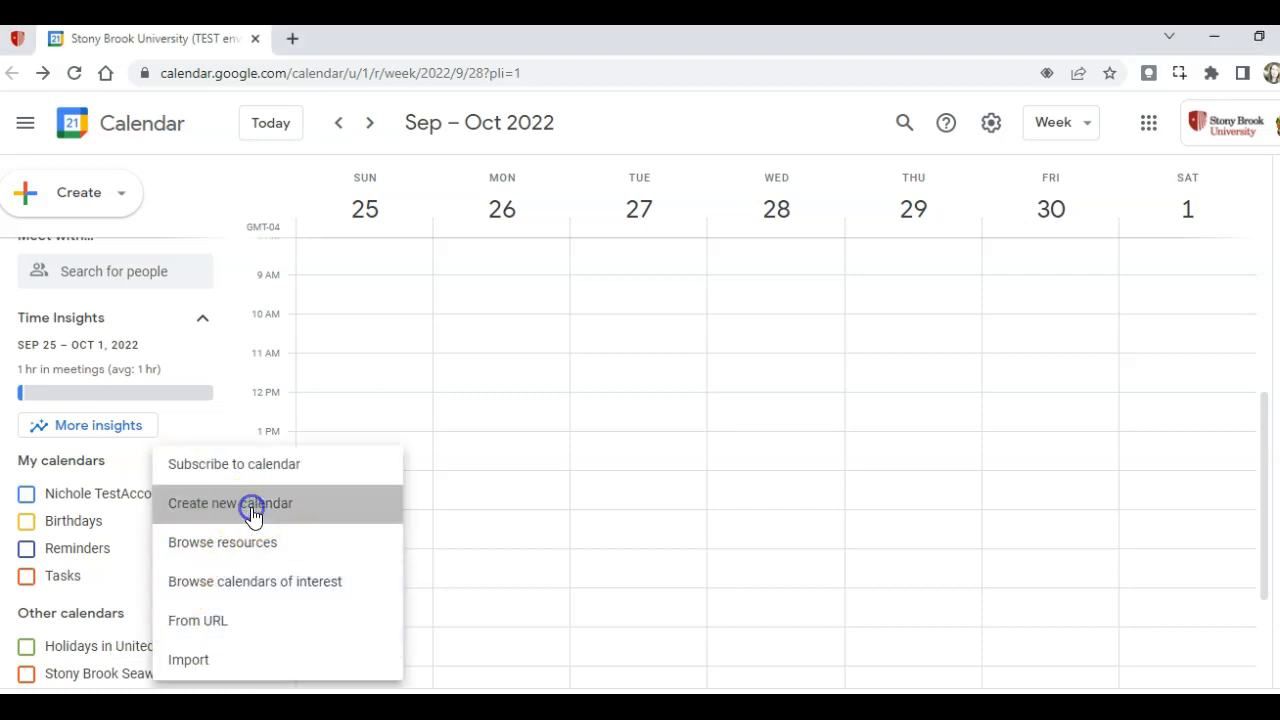
Create a new calendar named 'Workshops' and return to the calendar view.
left_click(230, 504)
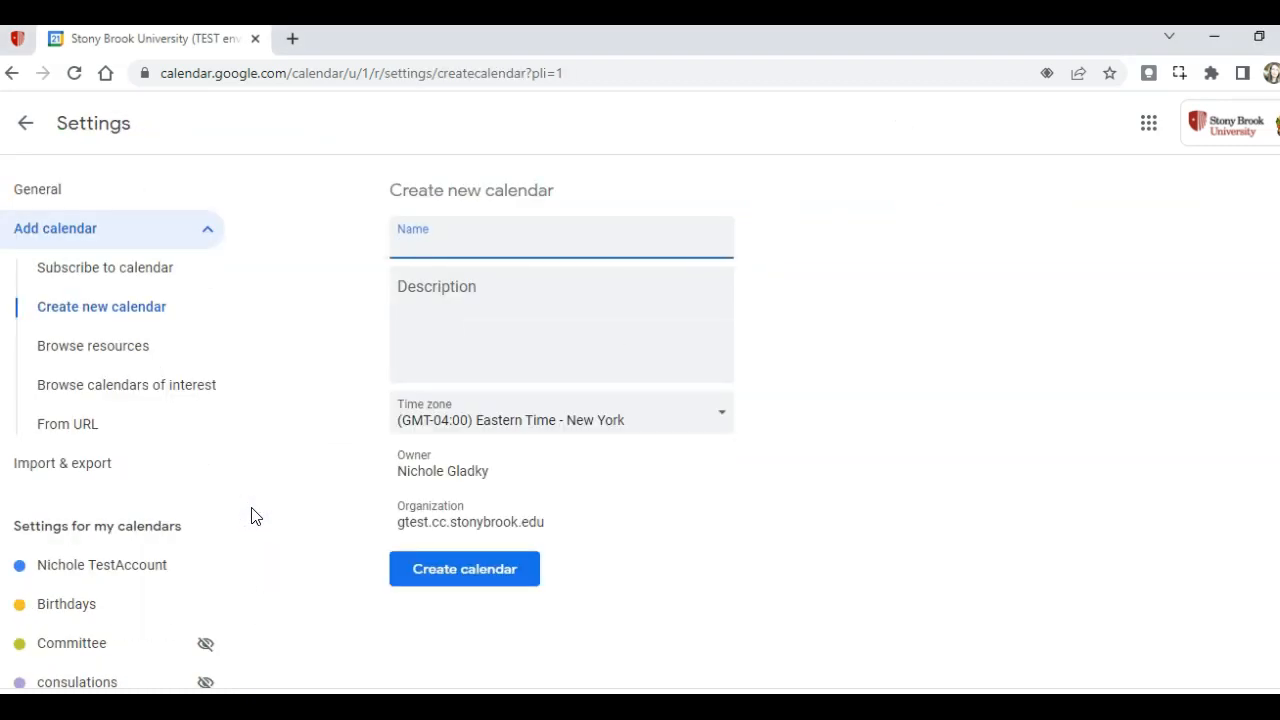
type("W")
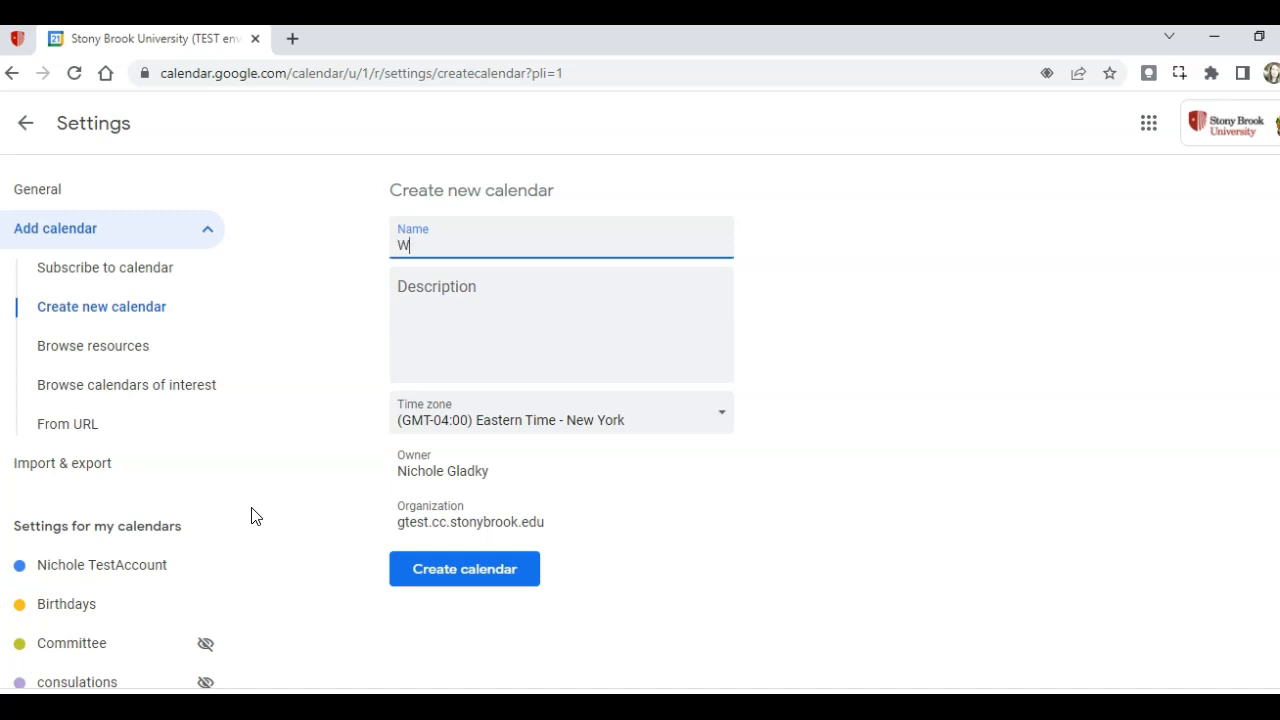
type("orkshops")
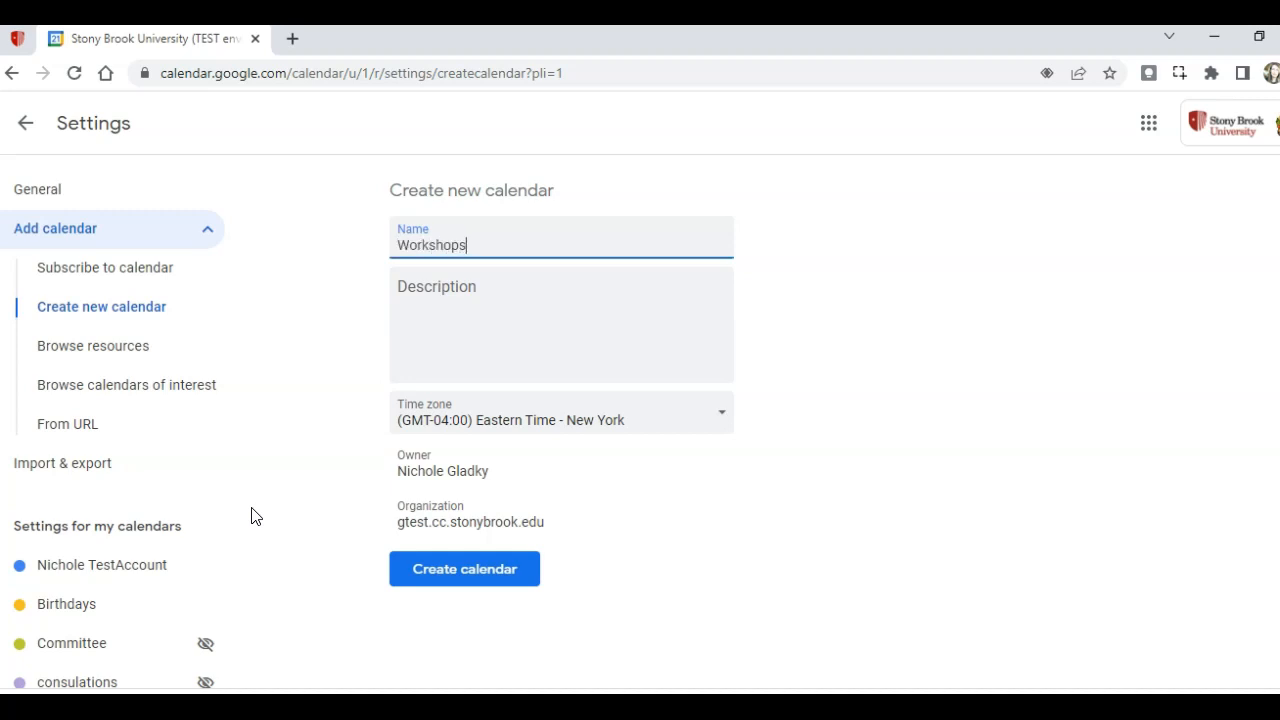
left_click(464, 568)
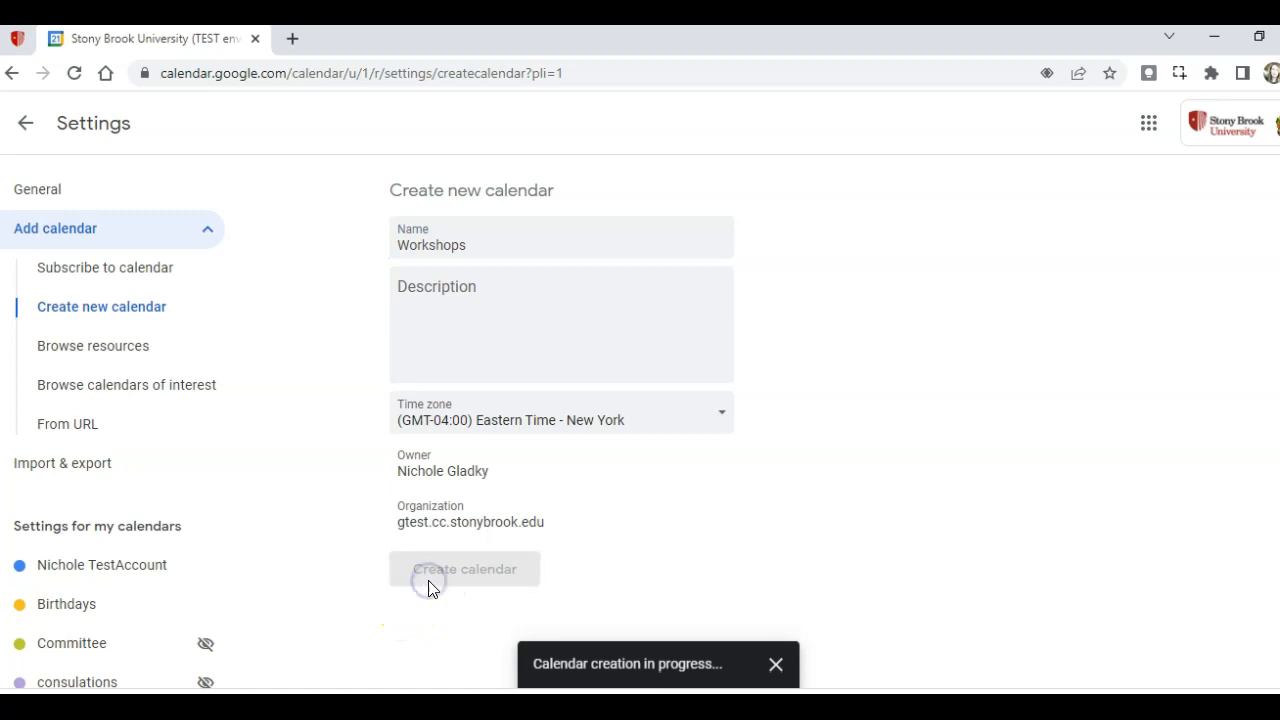
left_click(464, 568)
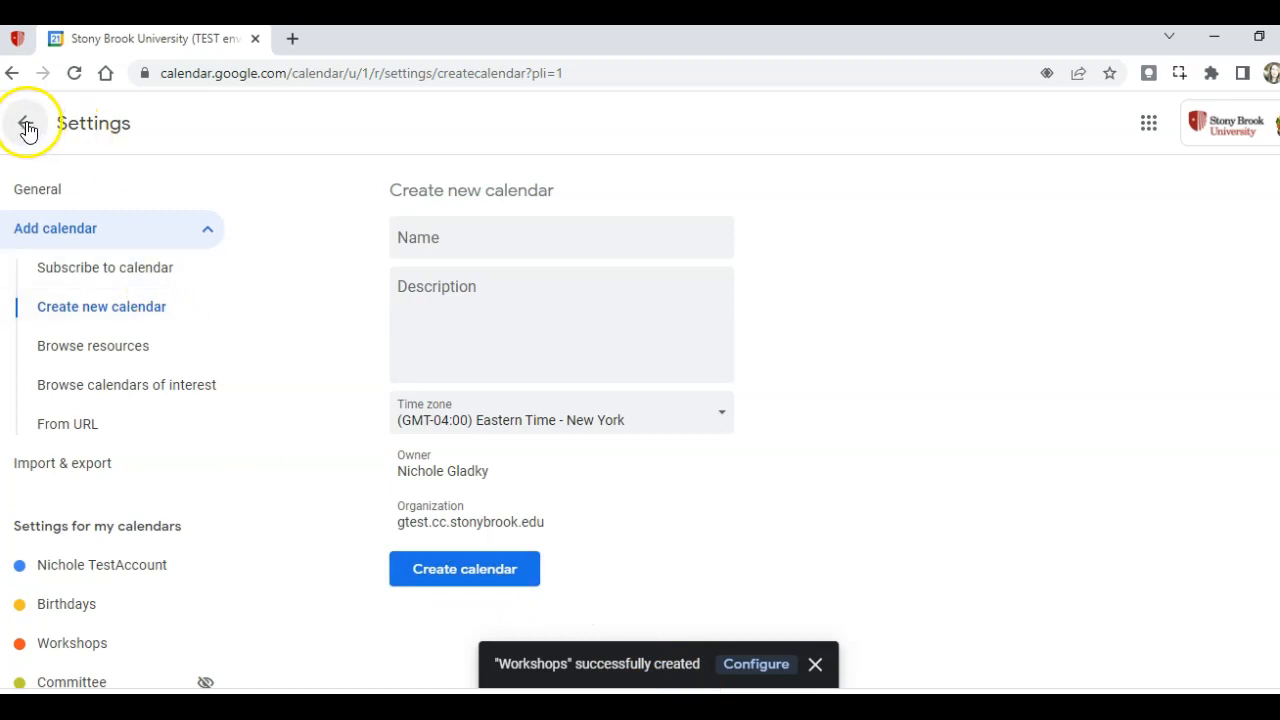
left_click(30, 124)
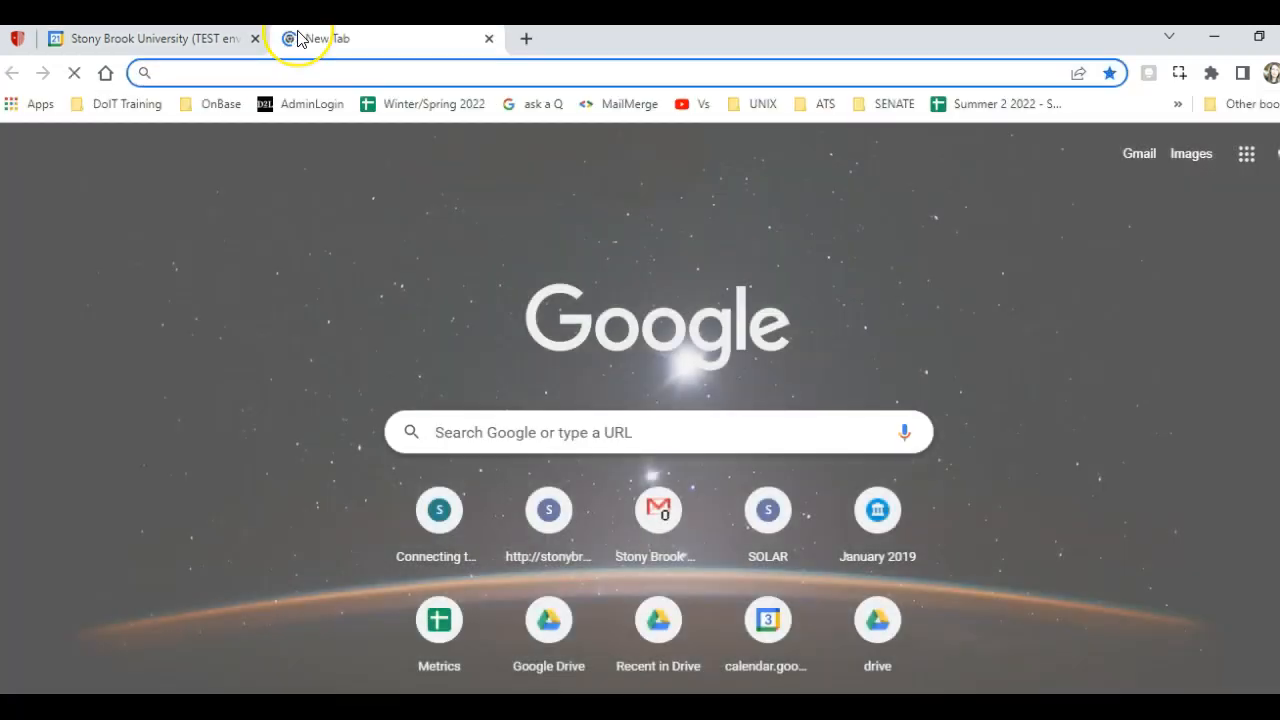
Start a spreadsheet from the 'Import Multiple Events to Google Calendar' template in the Sheets gallery.
type("Sh")
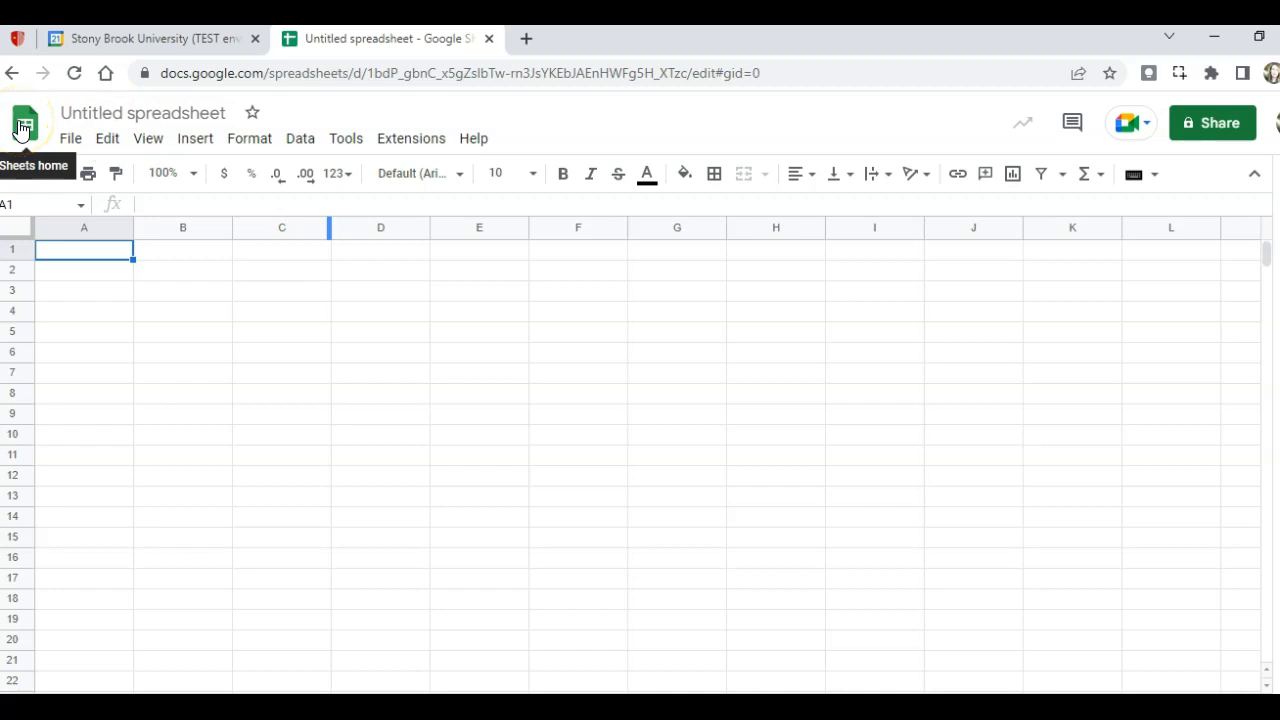
left_click(24, 124)
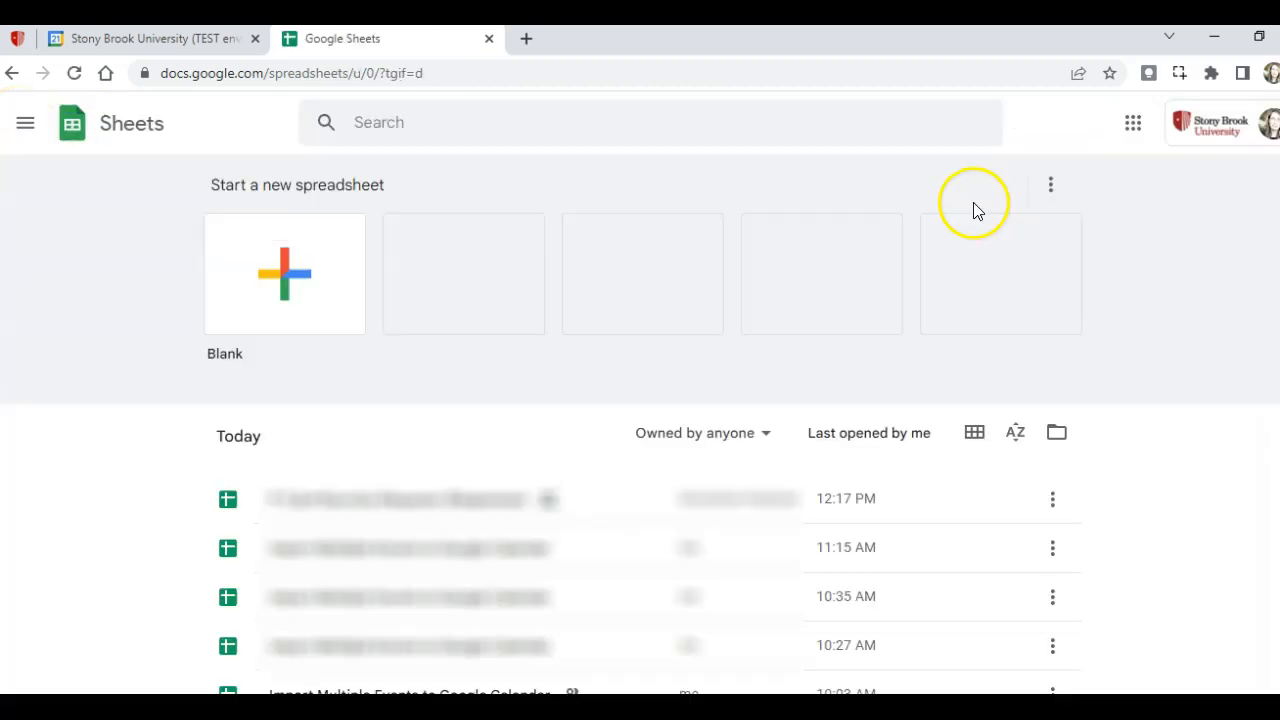
mouse_move(944, 192)
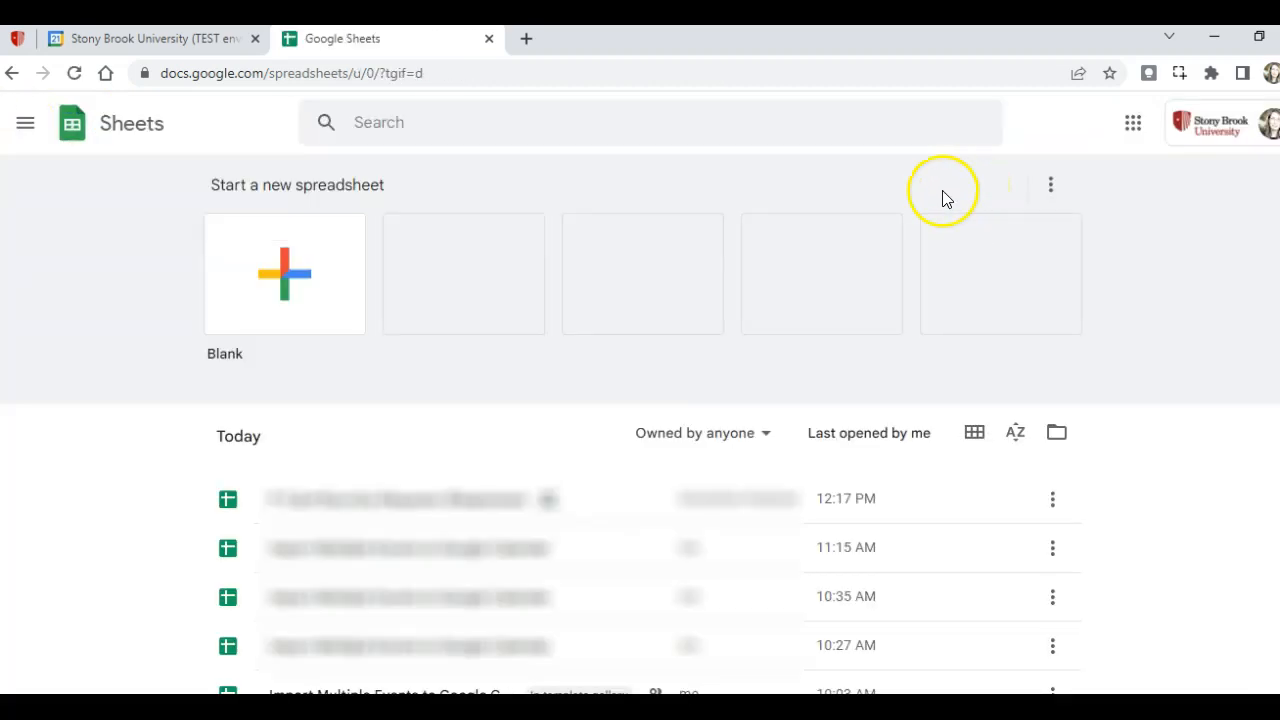
mouse_move(960, 196)
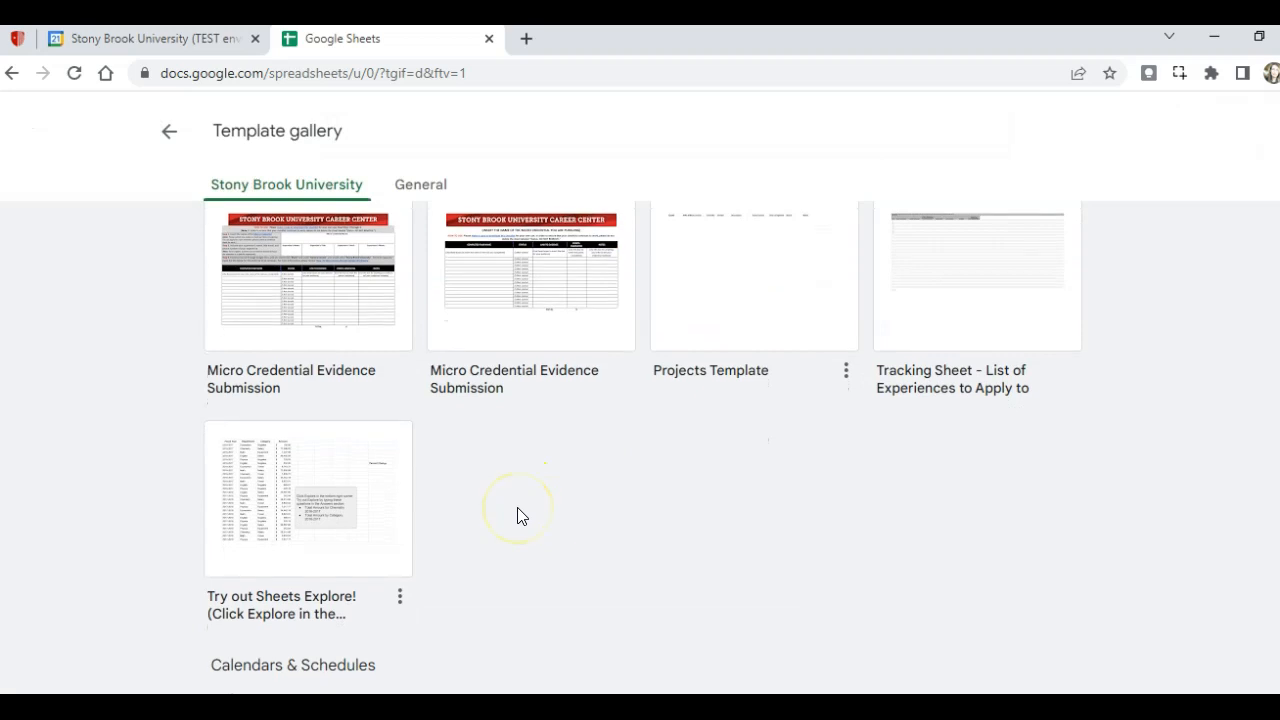
scroll("down", 3)
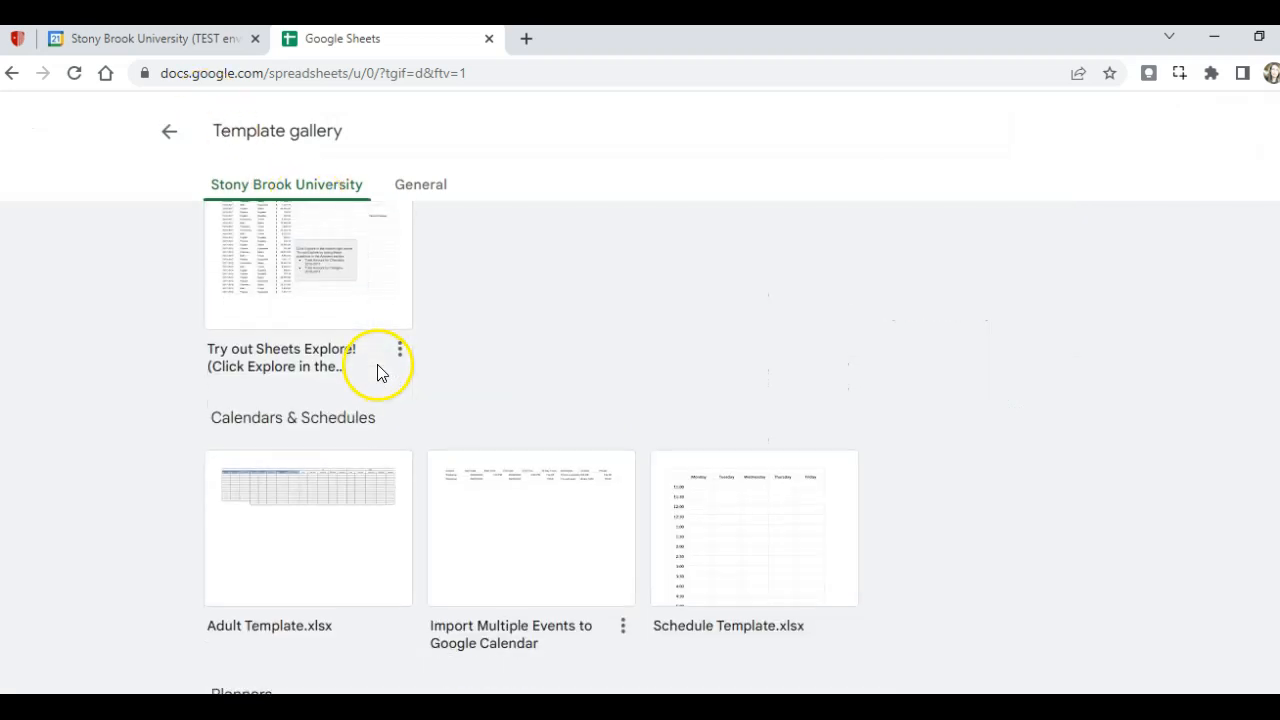
scroll("down", 3)
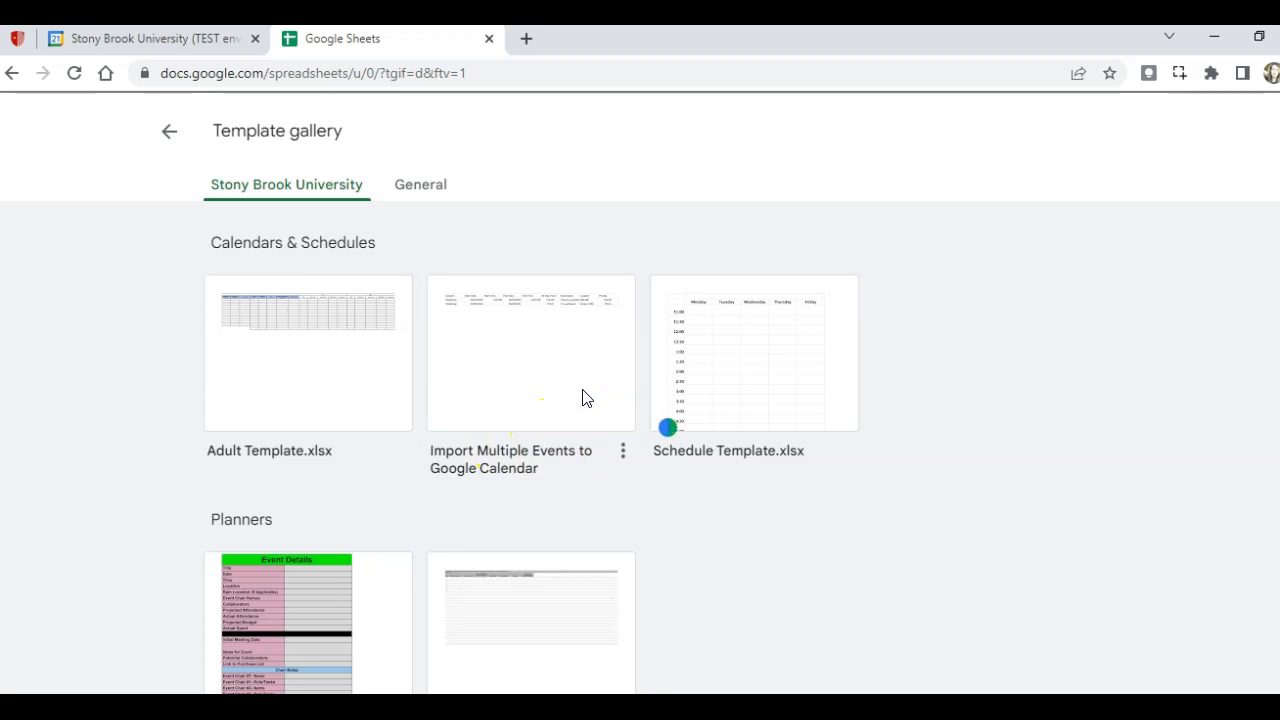
left_click(532, 352)
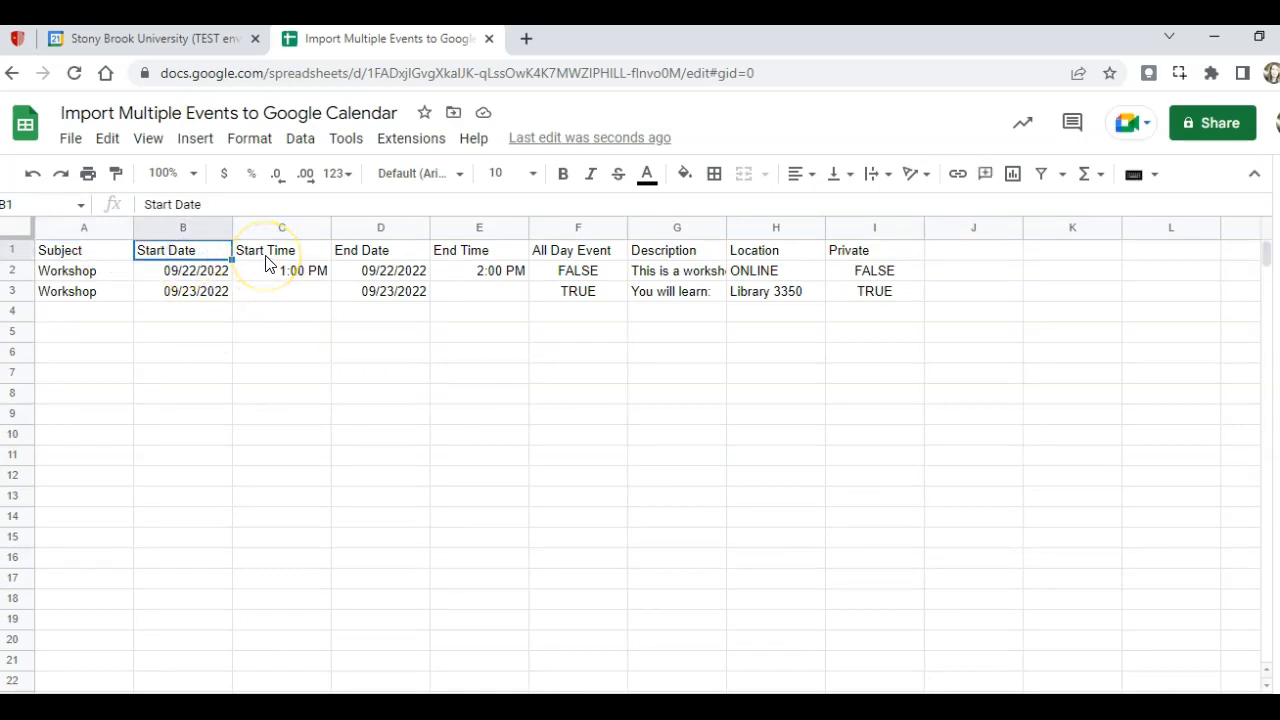
Enter Workshop II, 09/23/2022 and 9:00 AM as row 4's Subject, Start Date and Start Time.
left_click(280, 250)
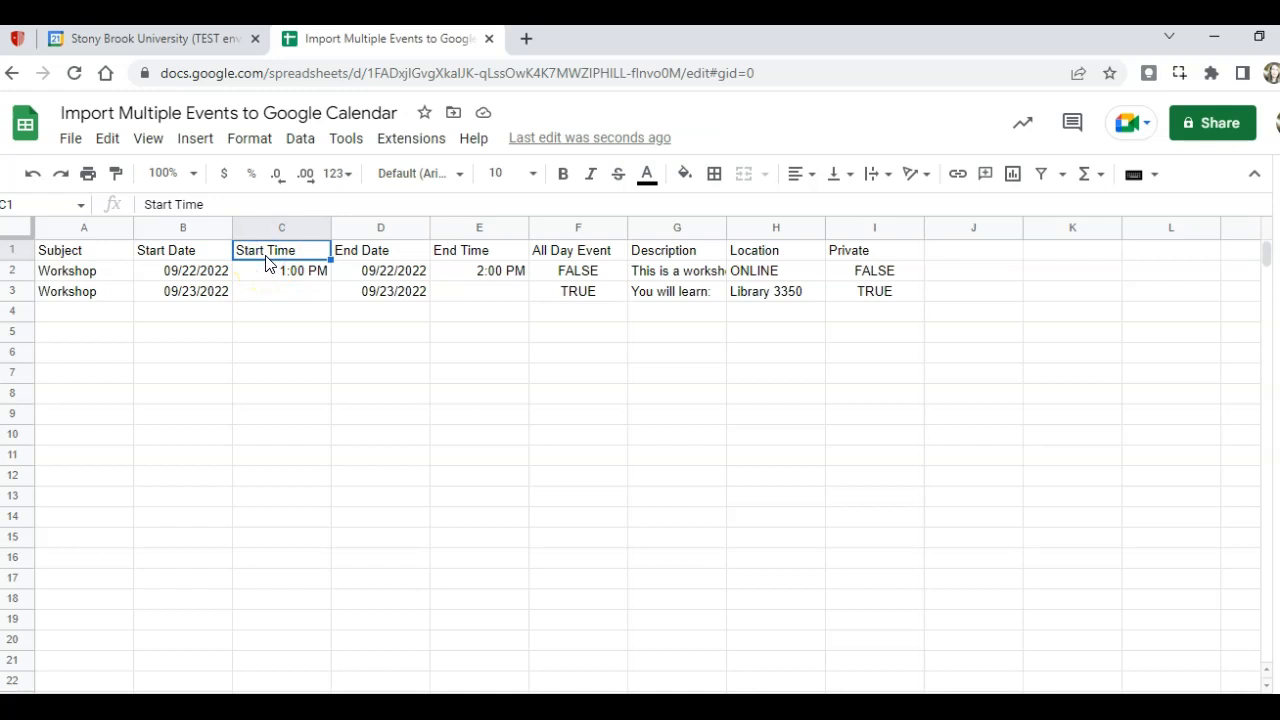
mouse_move(136, 258)
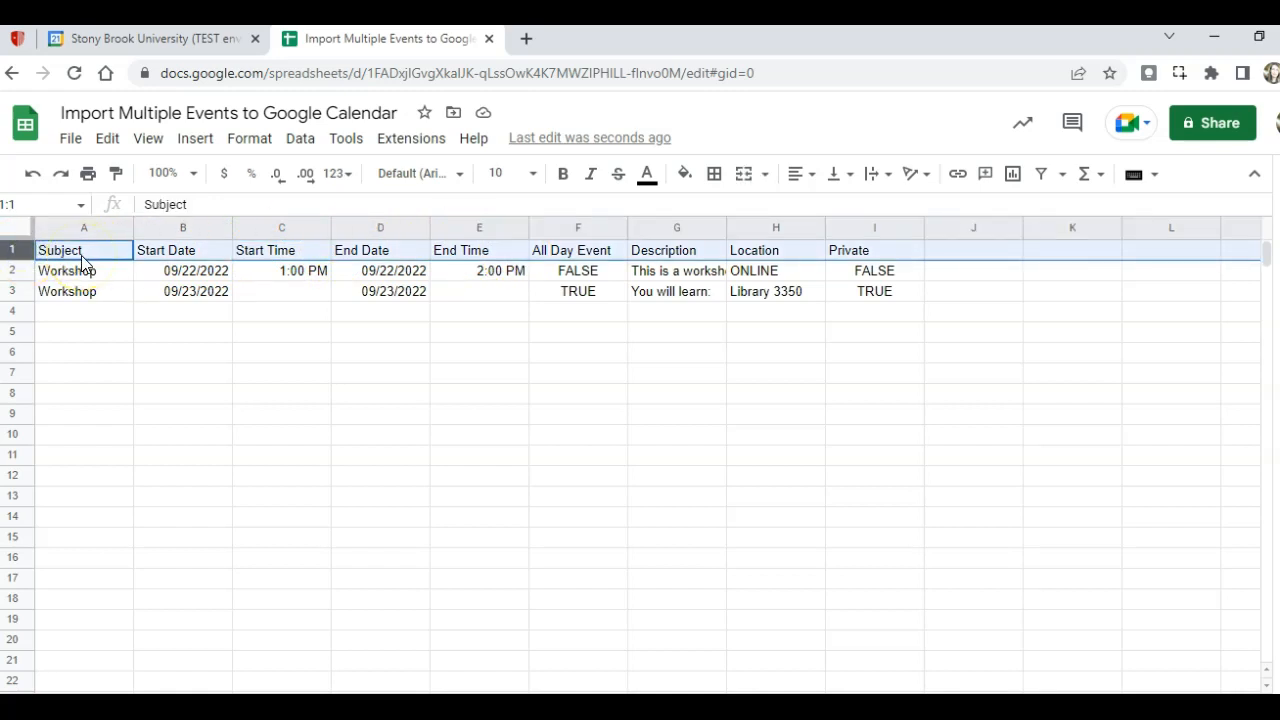
mouse_move(226, 350)
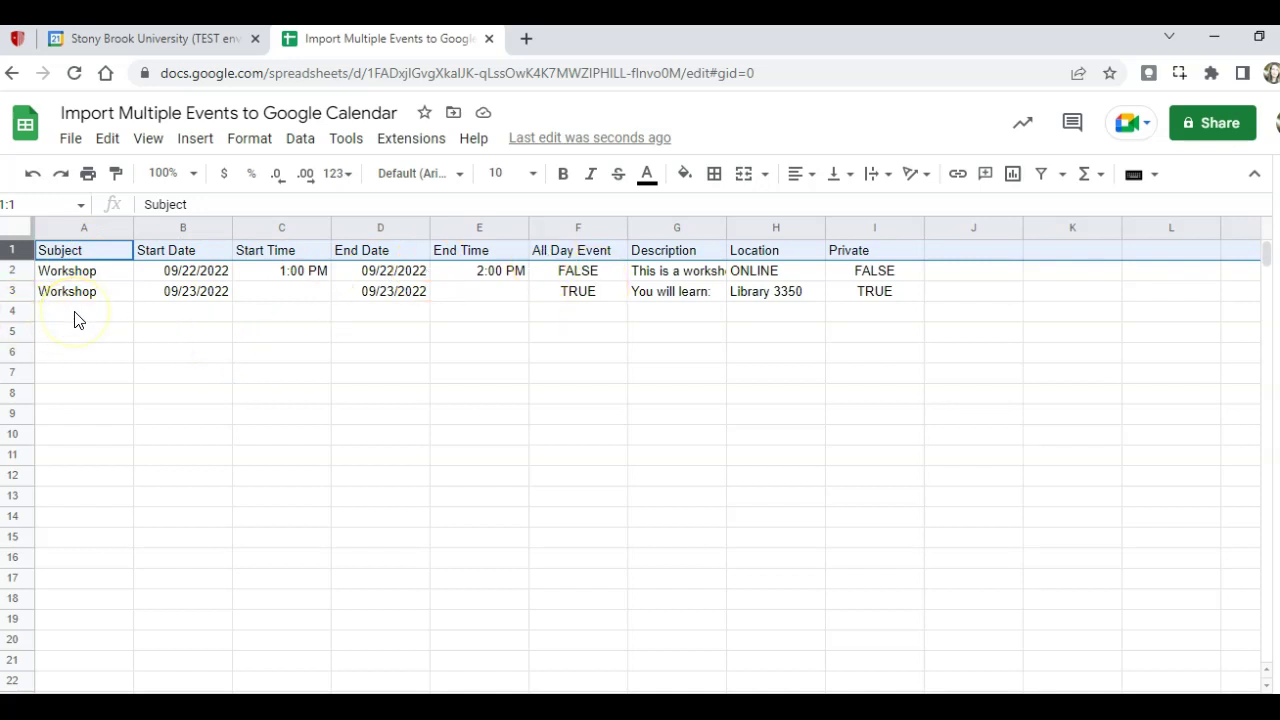
left_click(84, 312)
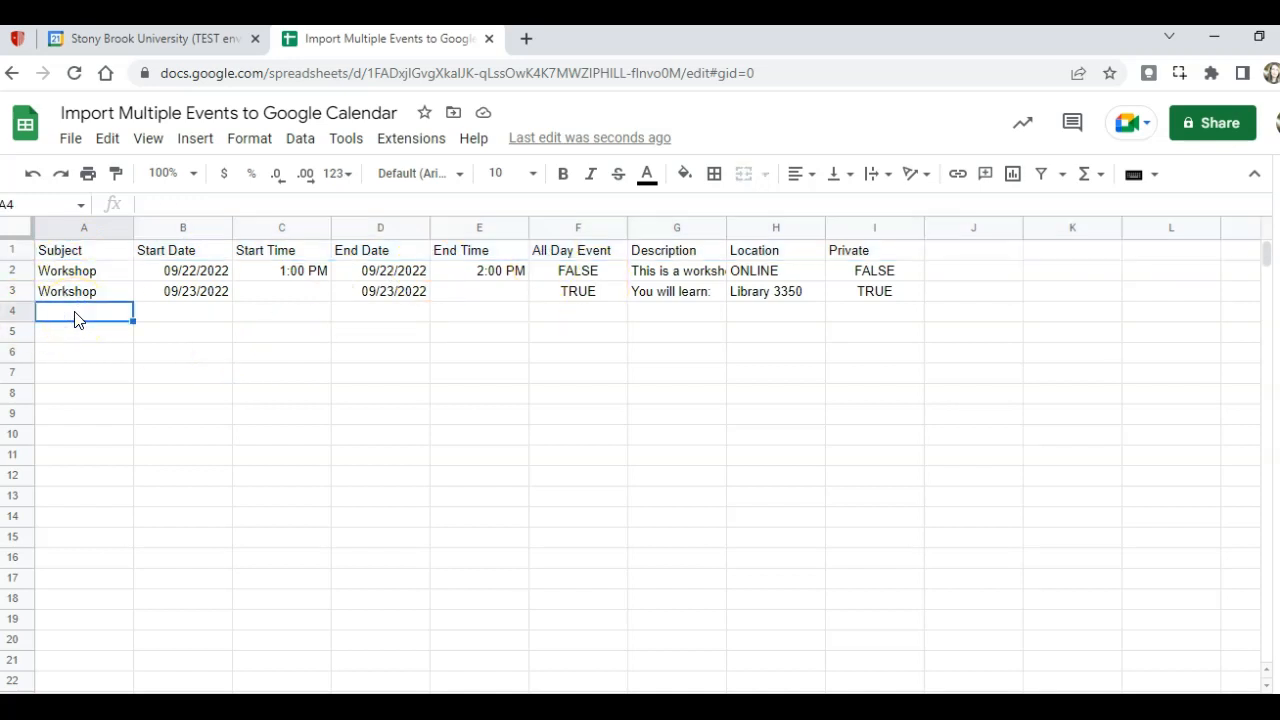
type("Workshop")
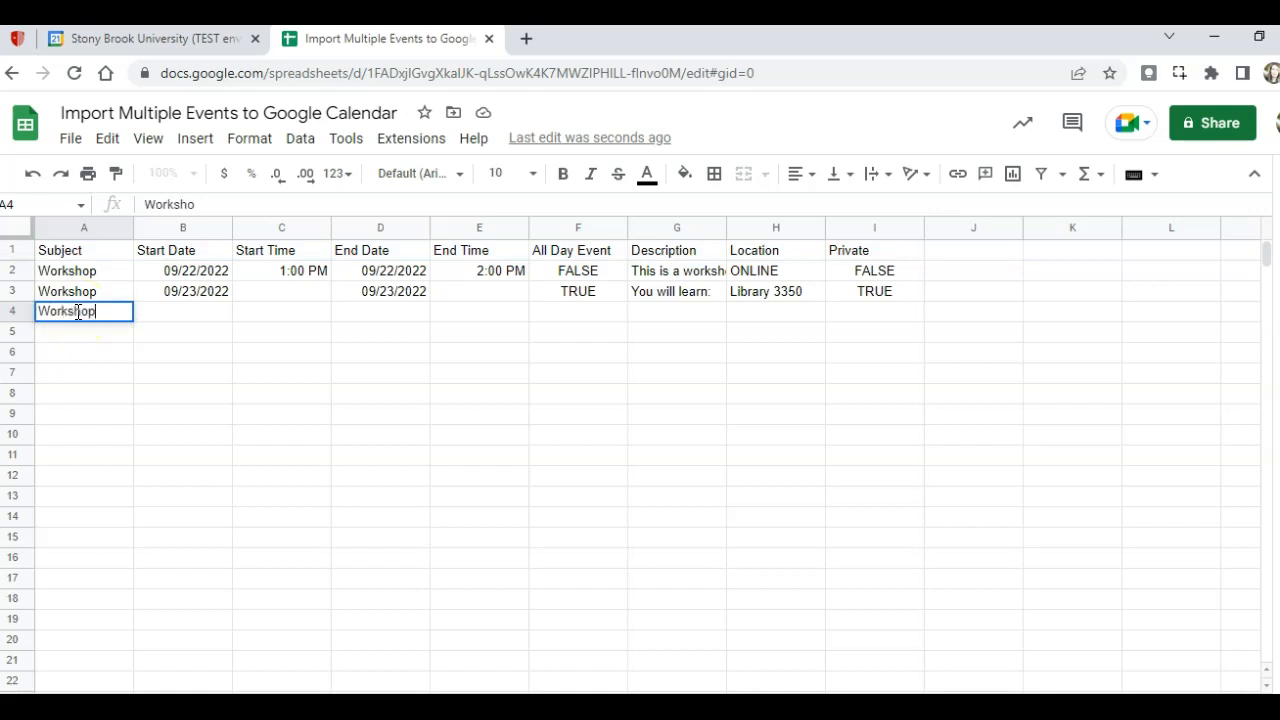
key("Tab")
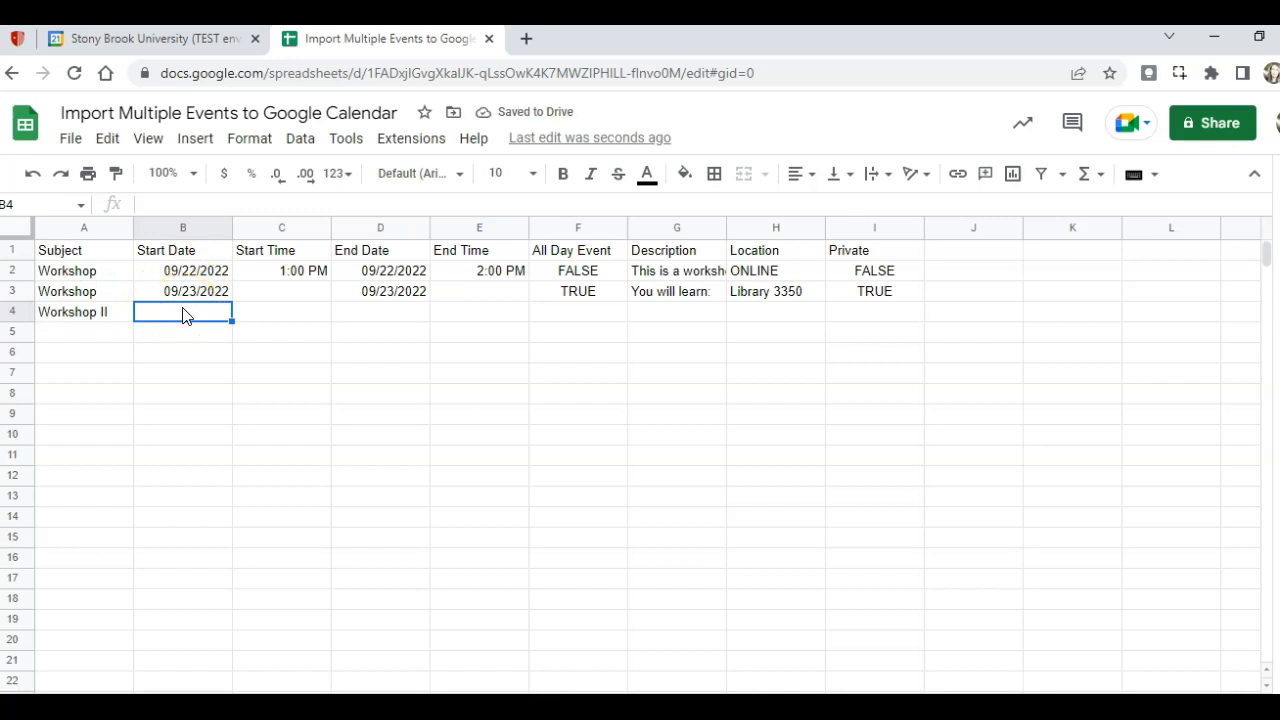
type("09/23/2022")
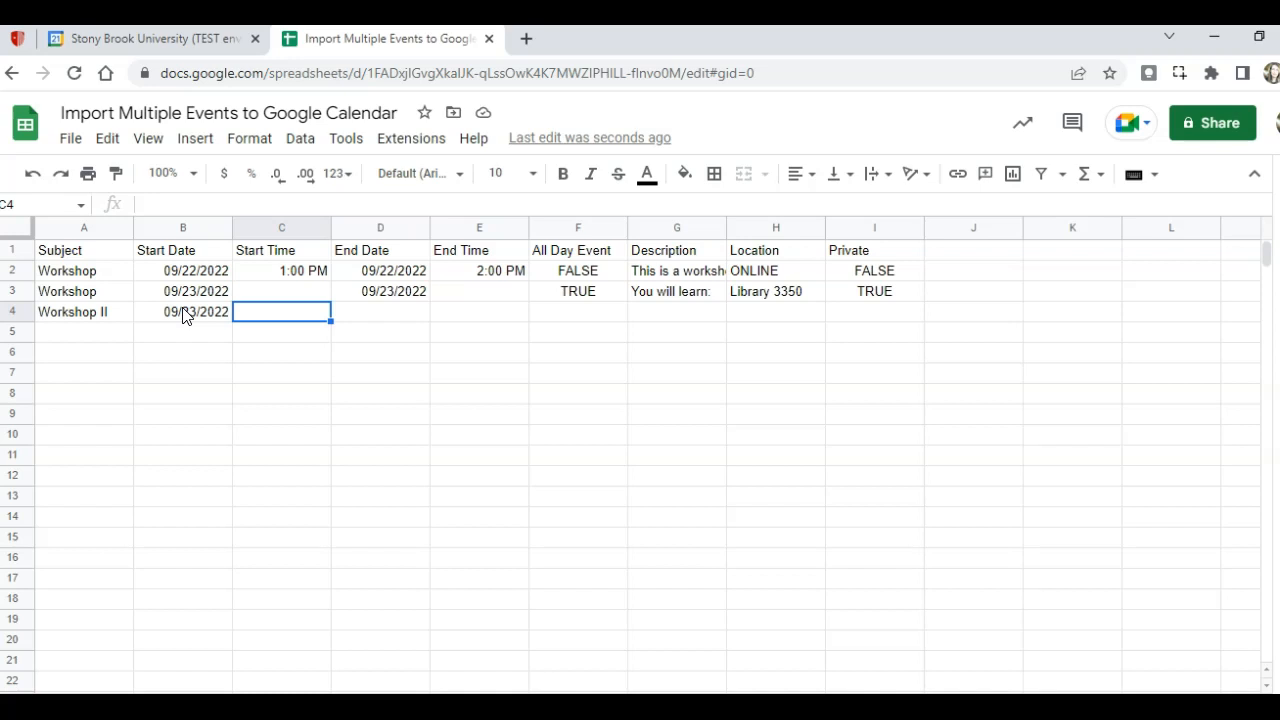
type("9")
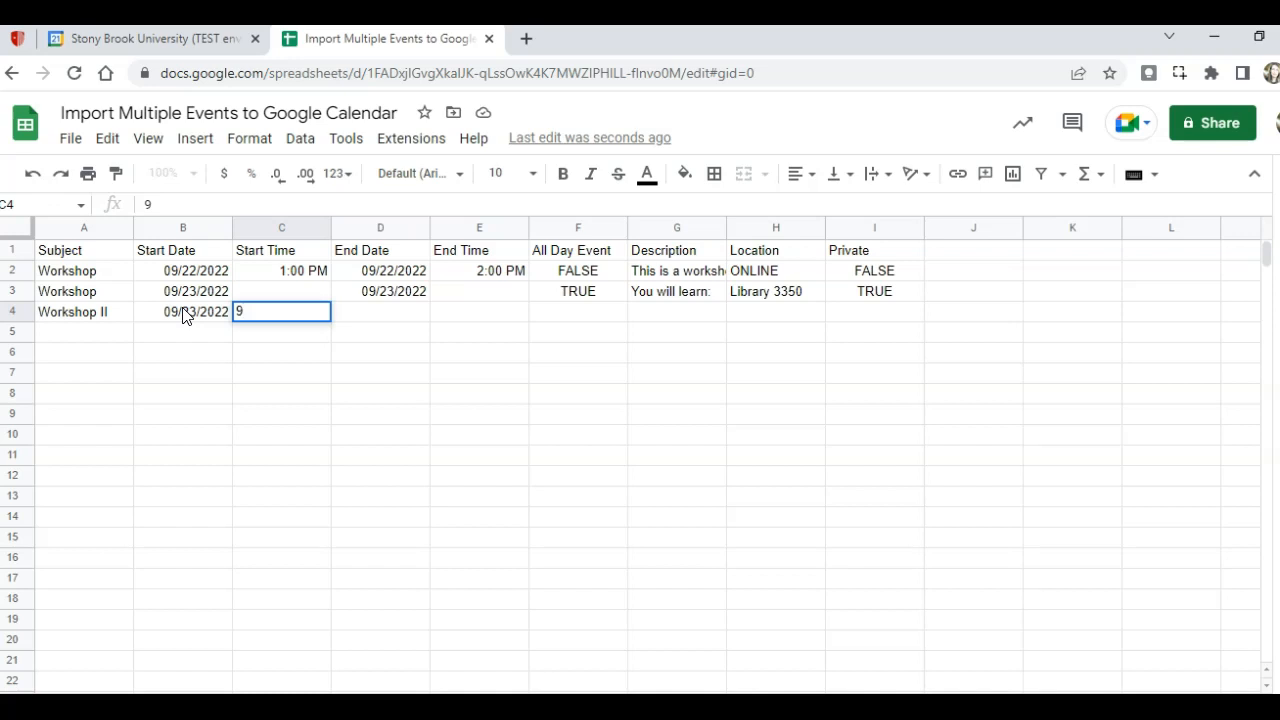
type(":00 AM")
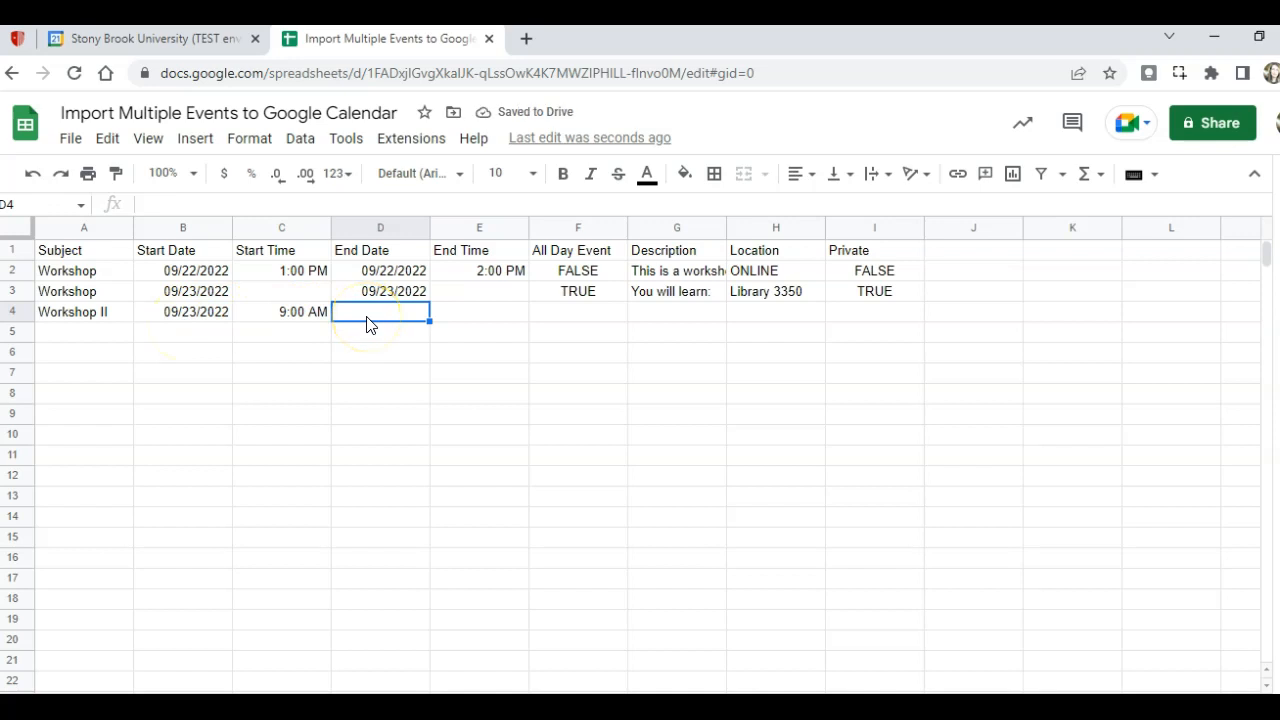
Give row 4 end date 09/23/2022, end time 10:00 AM and All Day FALSE.
type("09/23/")
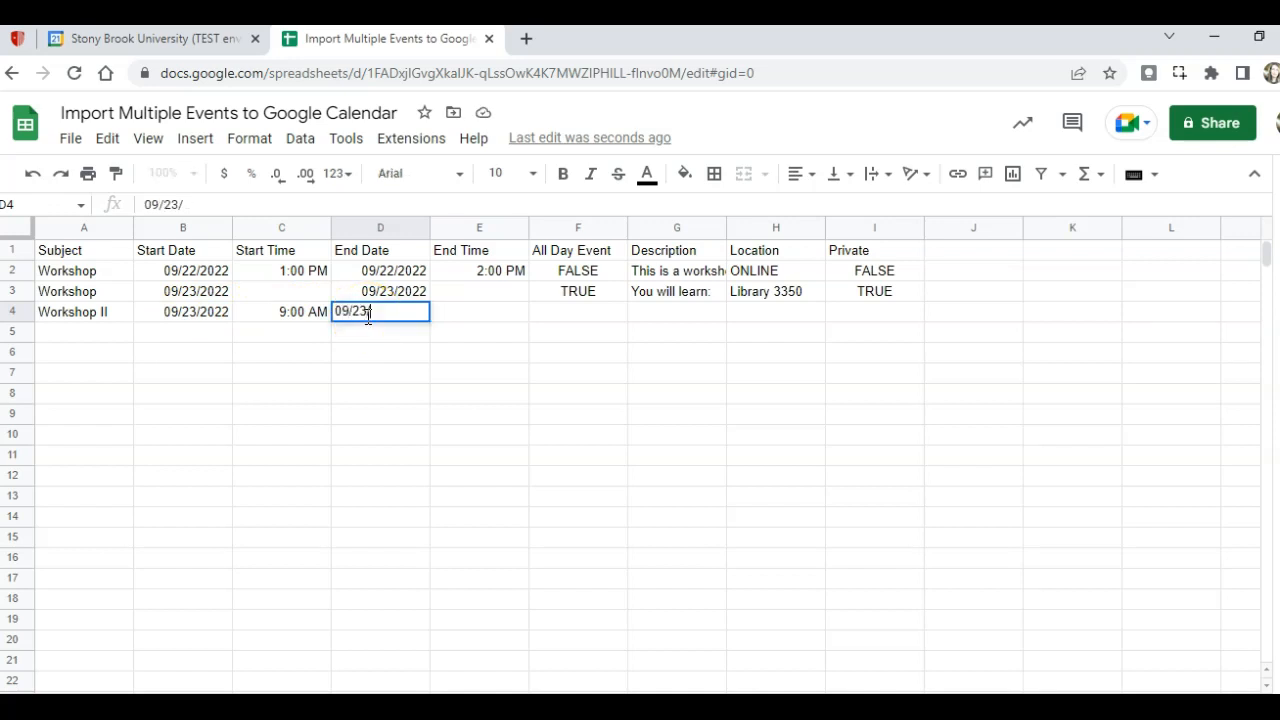
type("2022")
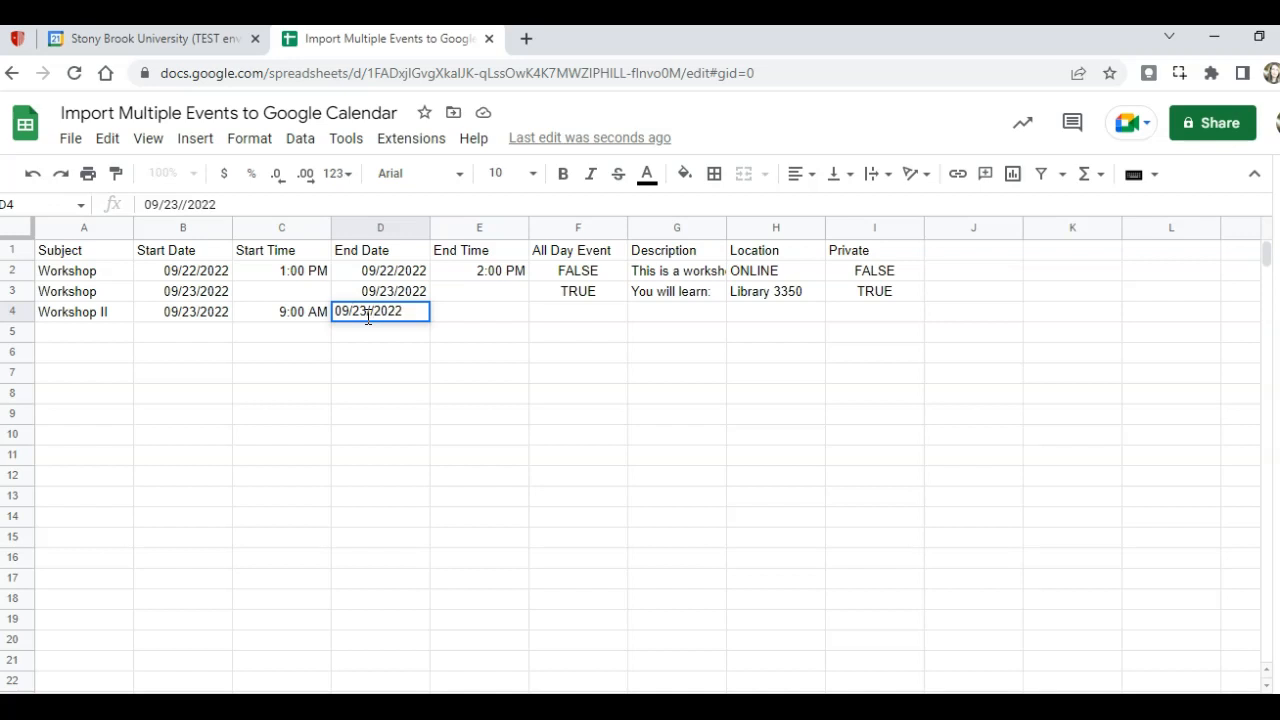
left_click(480, 312)
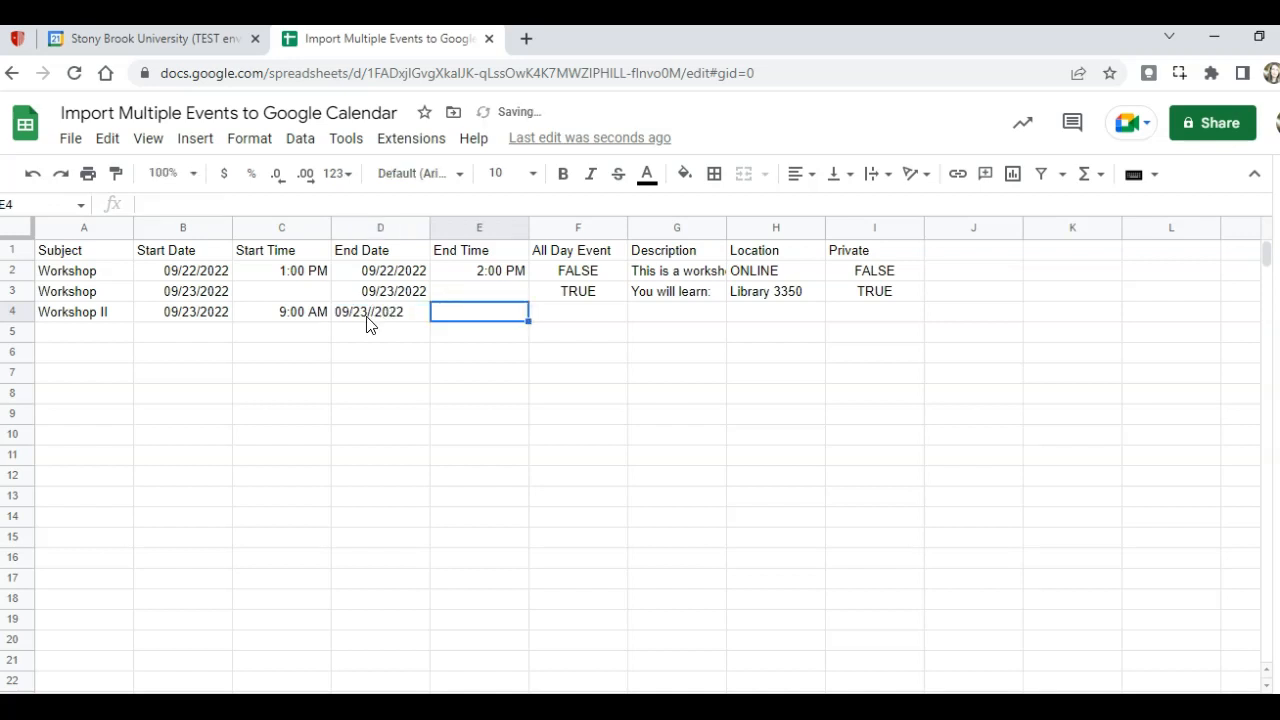
type("10")
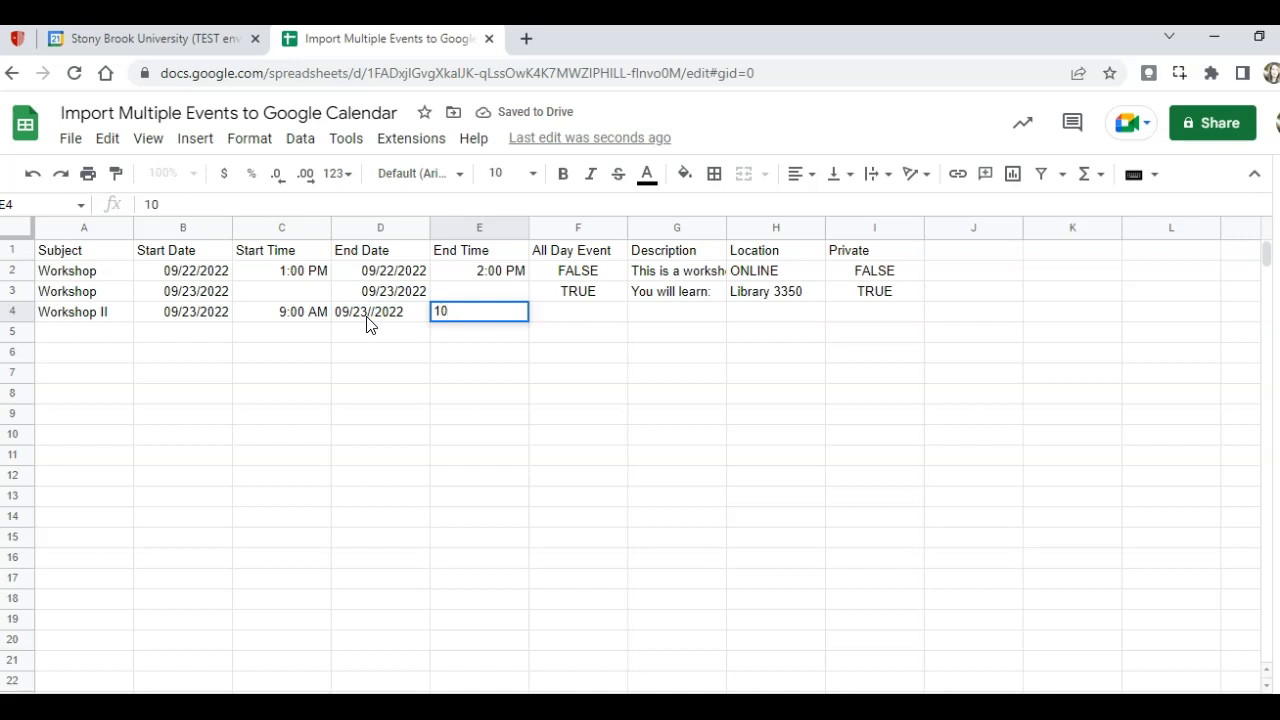
type("10:00 AM")
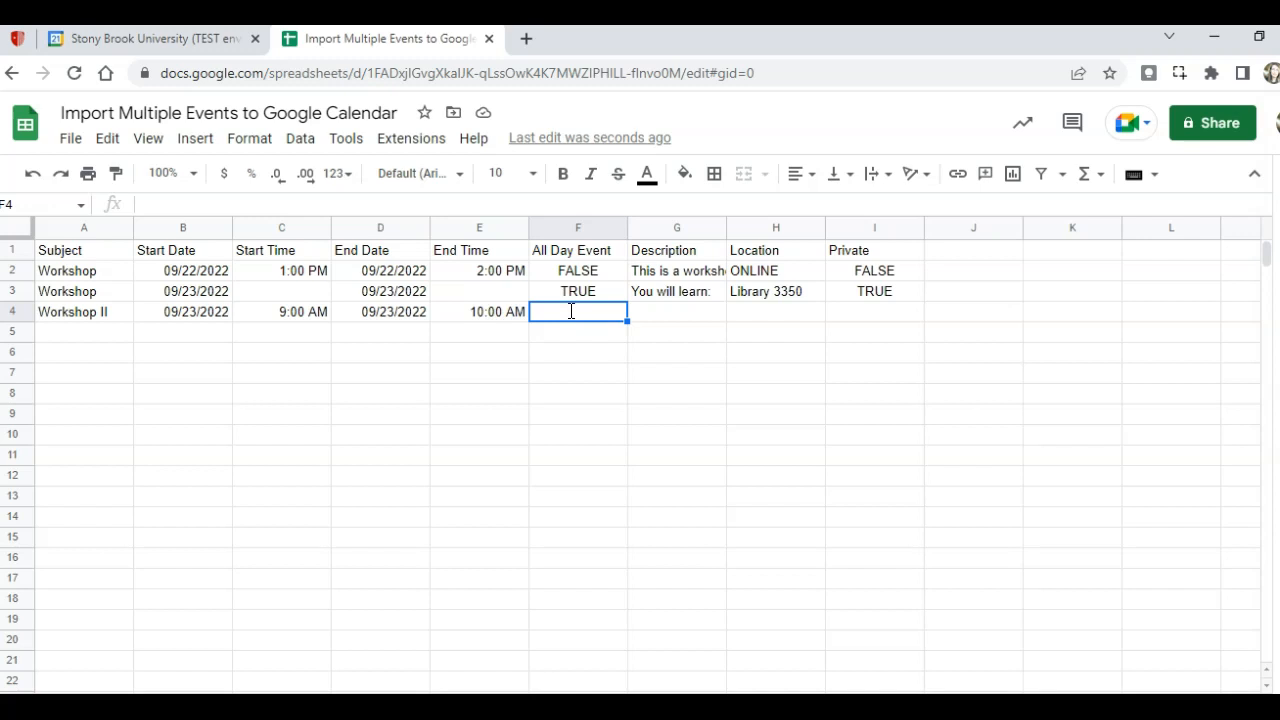
type("FALS")
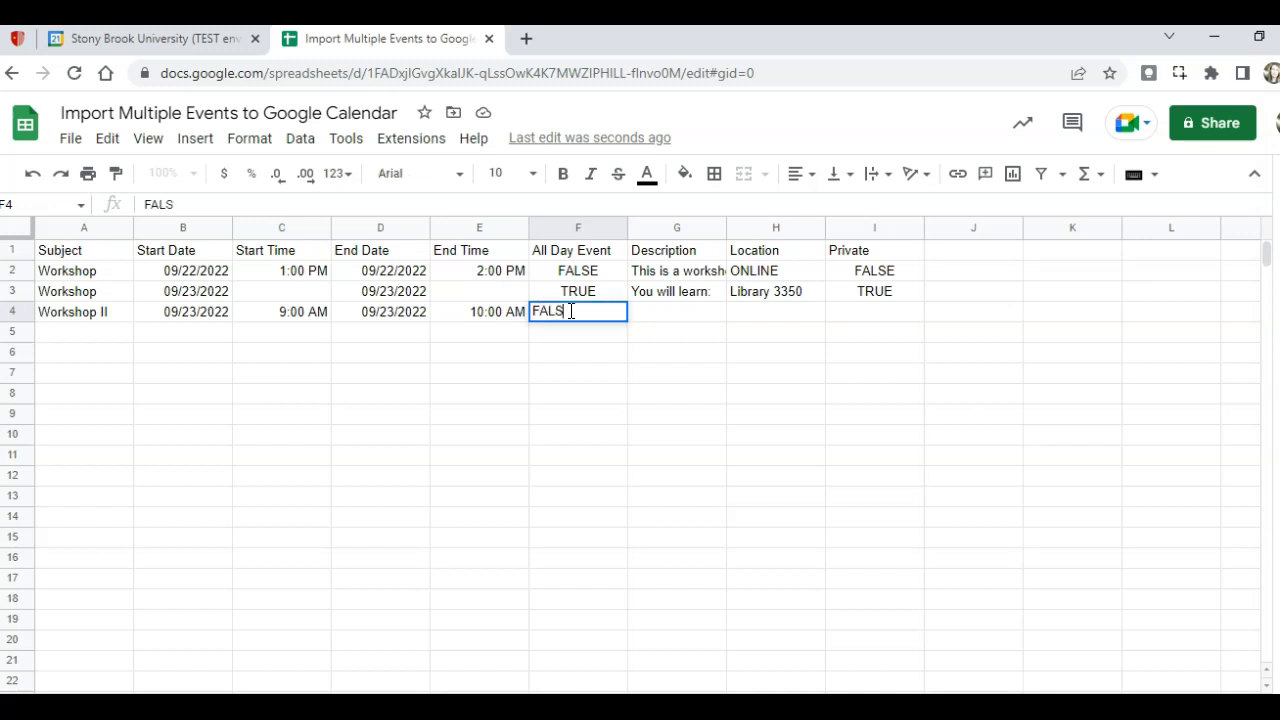
type("E1")
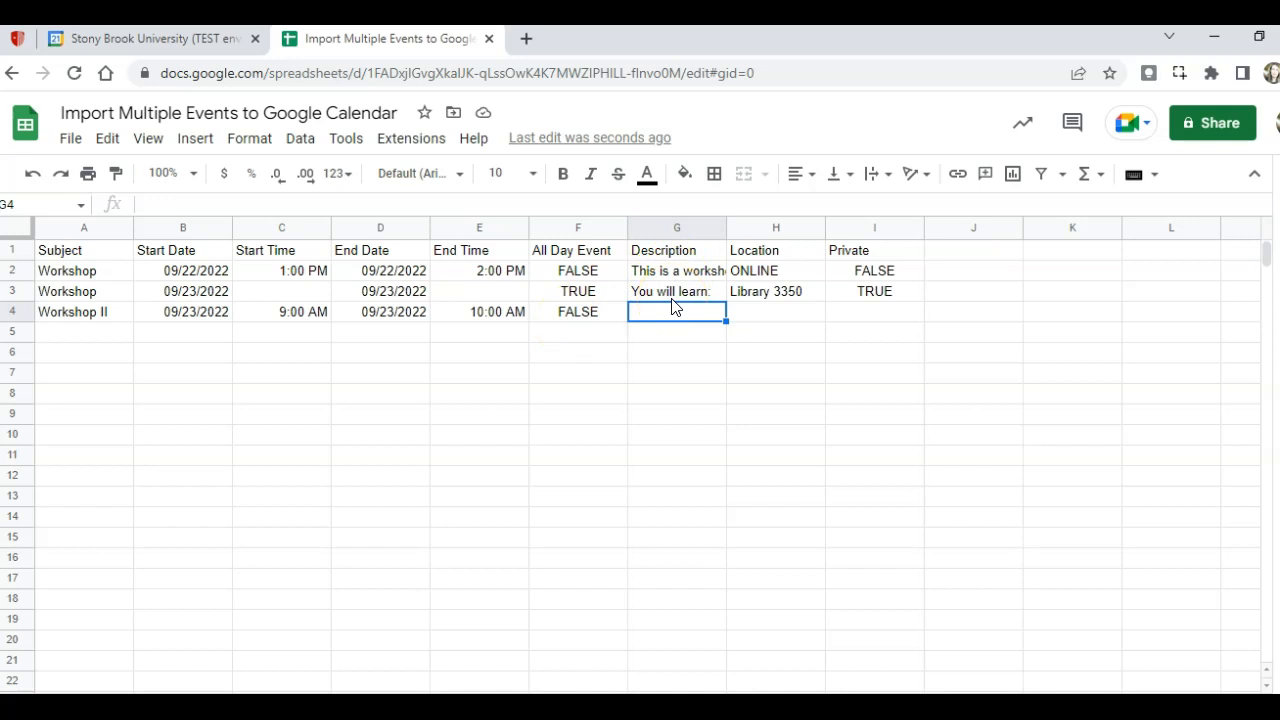
Fill 'You will learn:', Library 3350 and Private FALSE, correcting the 3351/3352 locations to 3350.
left_click(676, 292)
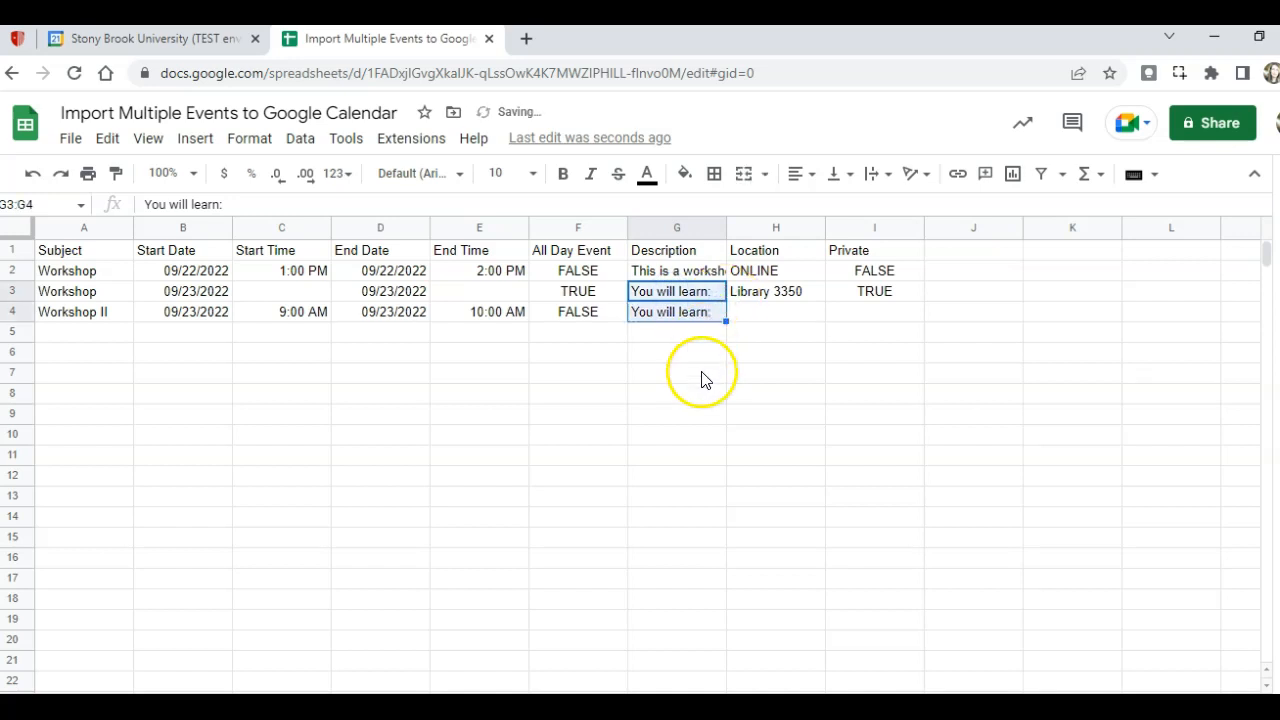
left_click(774, 312)
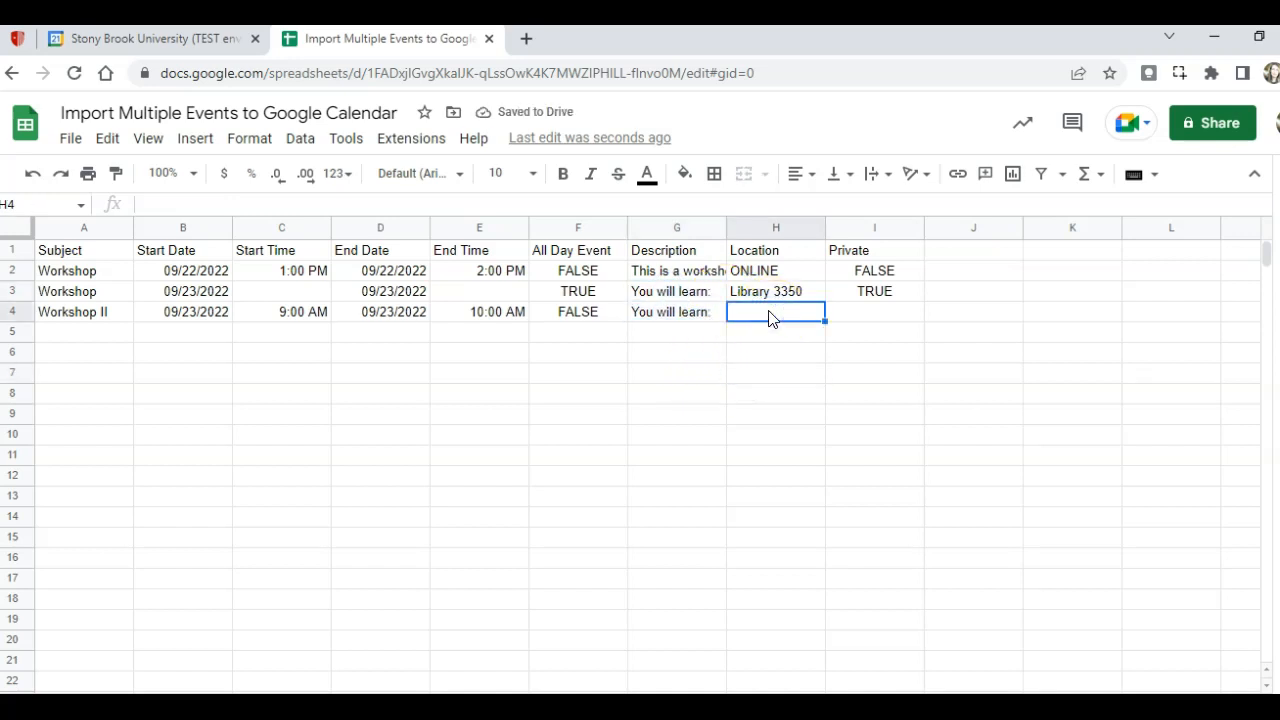
type("Library")
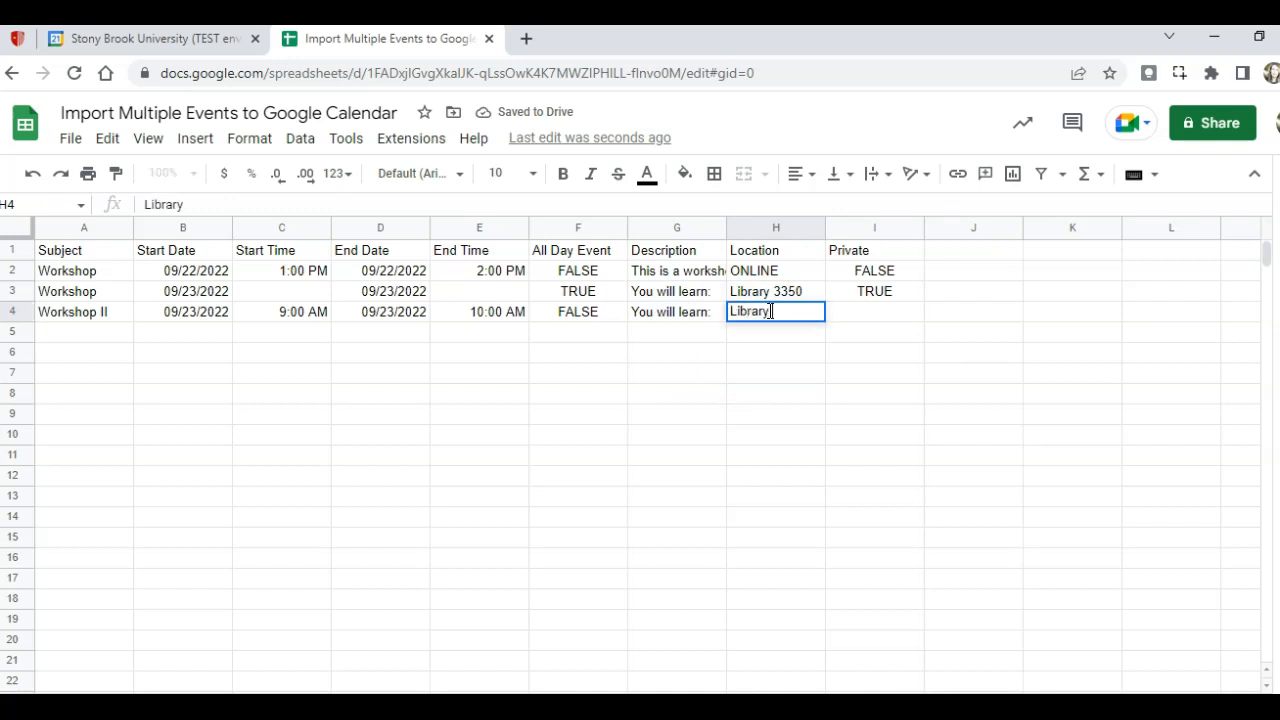
type("3350")
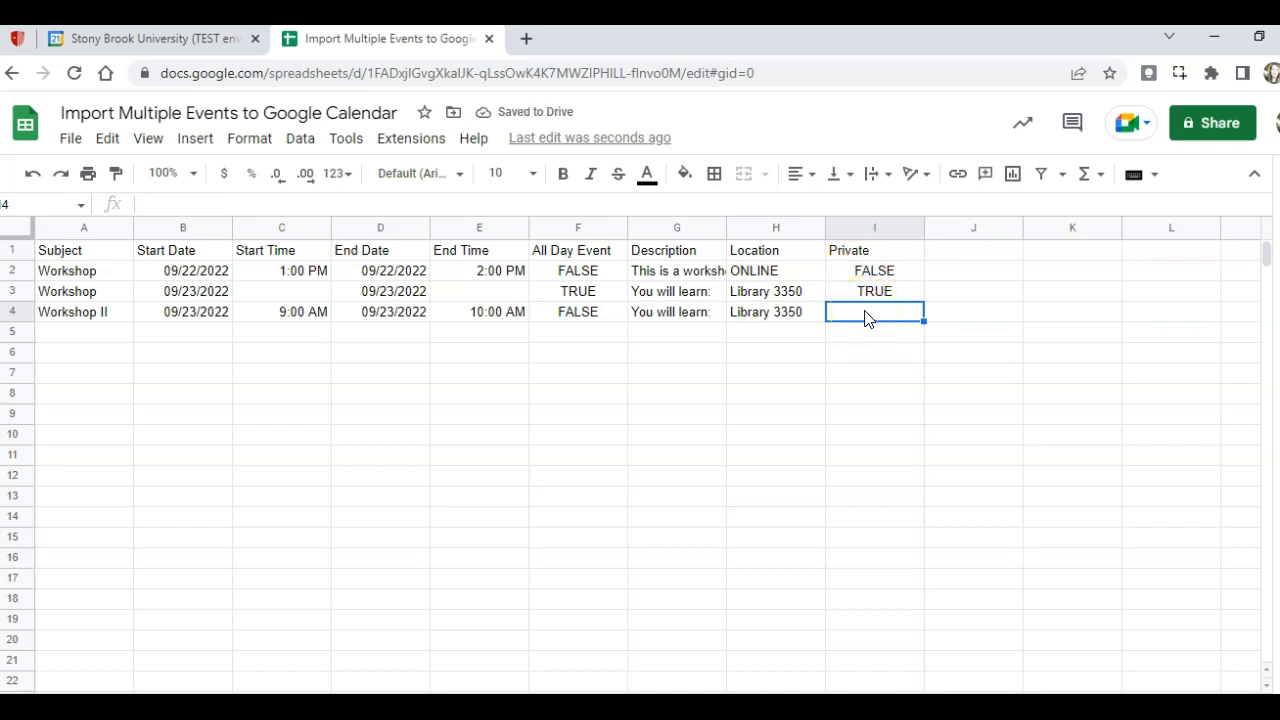
type("F")
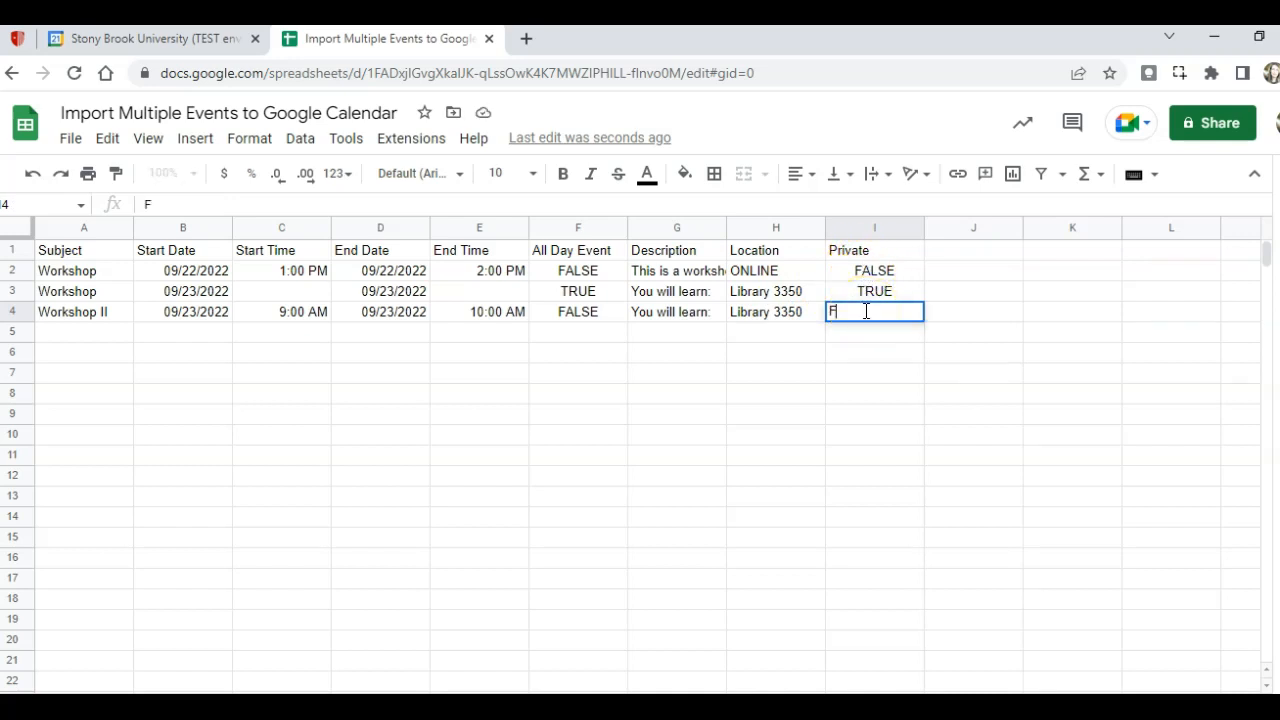
type("ALSE")
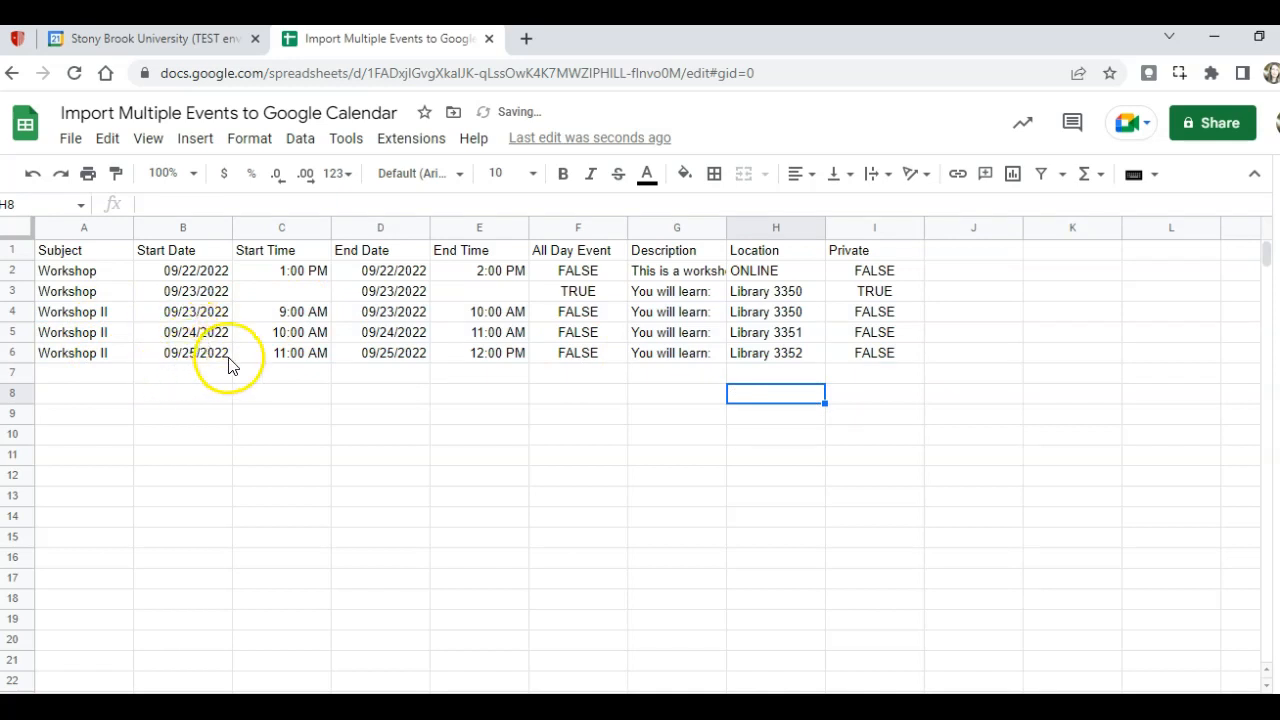
mouse_move(568, 360)
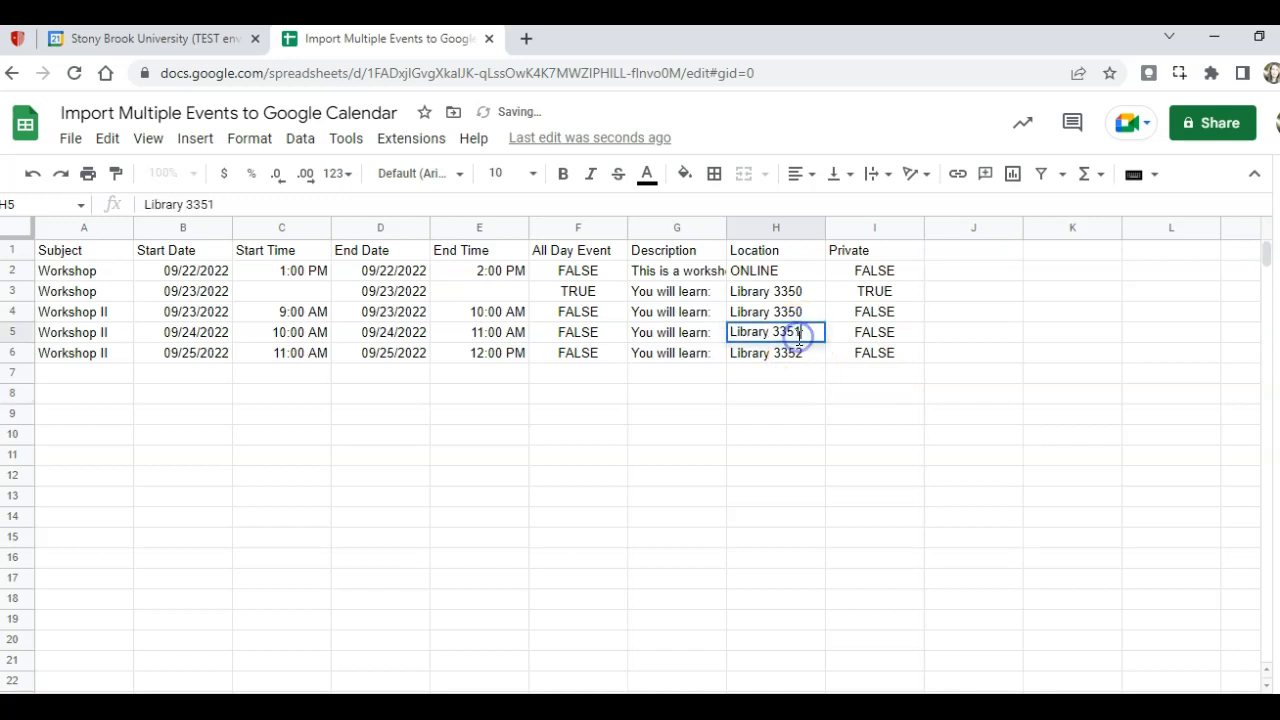
left_click(776, 352)
type("0")
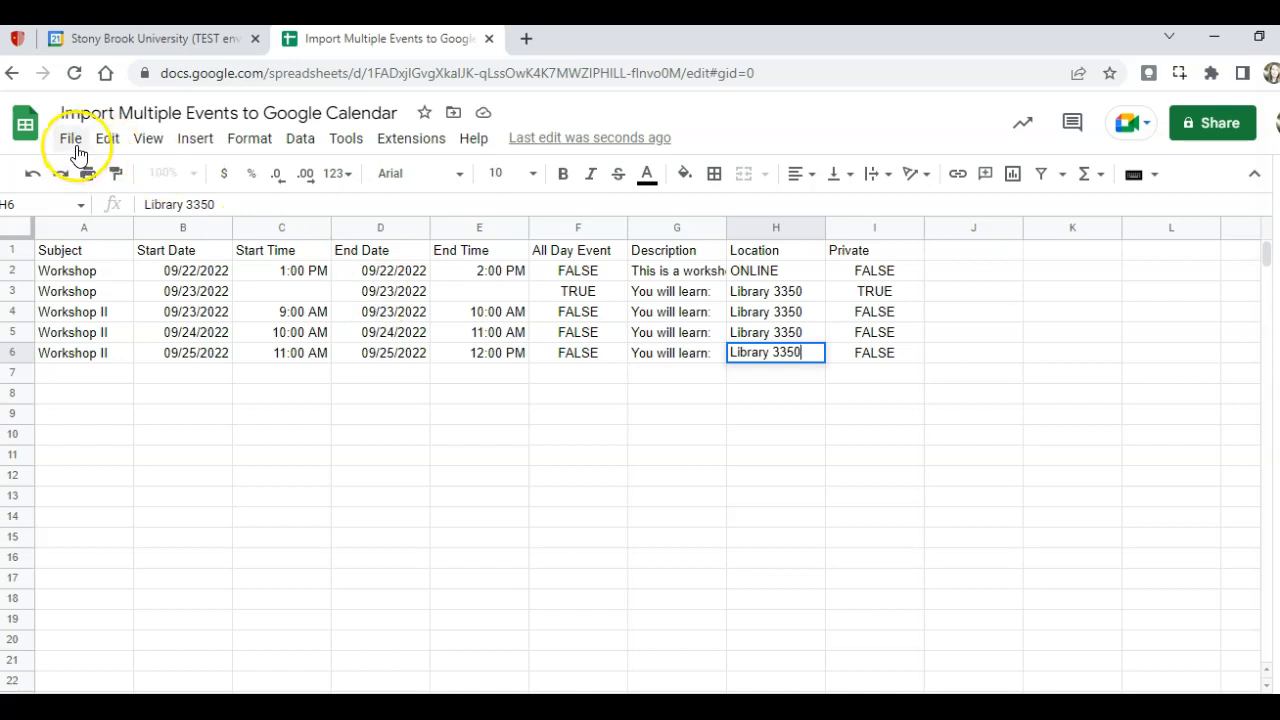
mouse_move(178, 236)
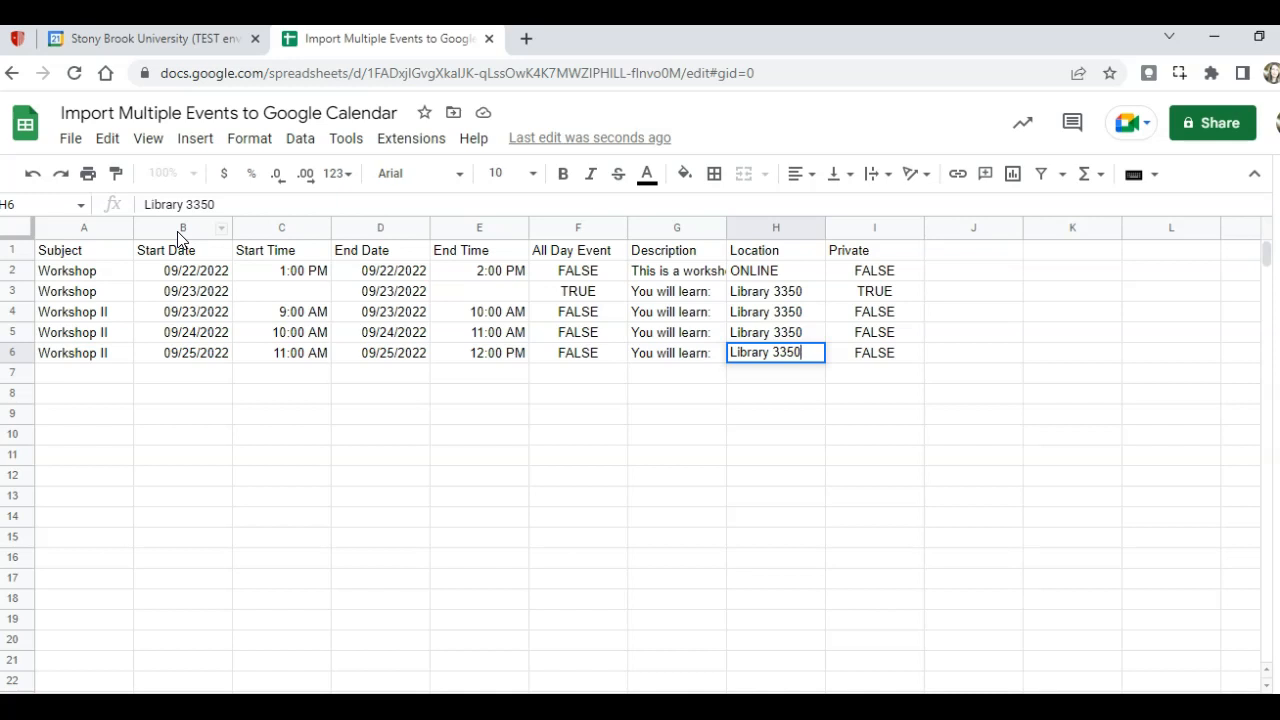
mouse_move(136, 156)
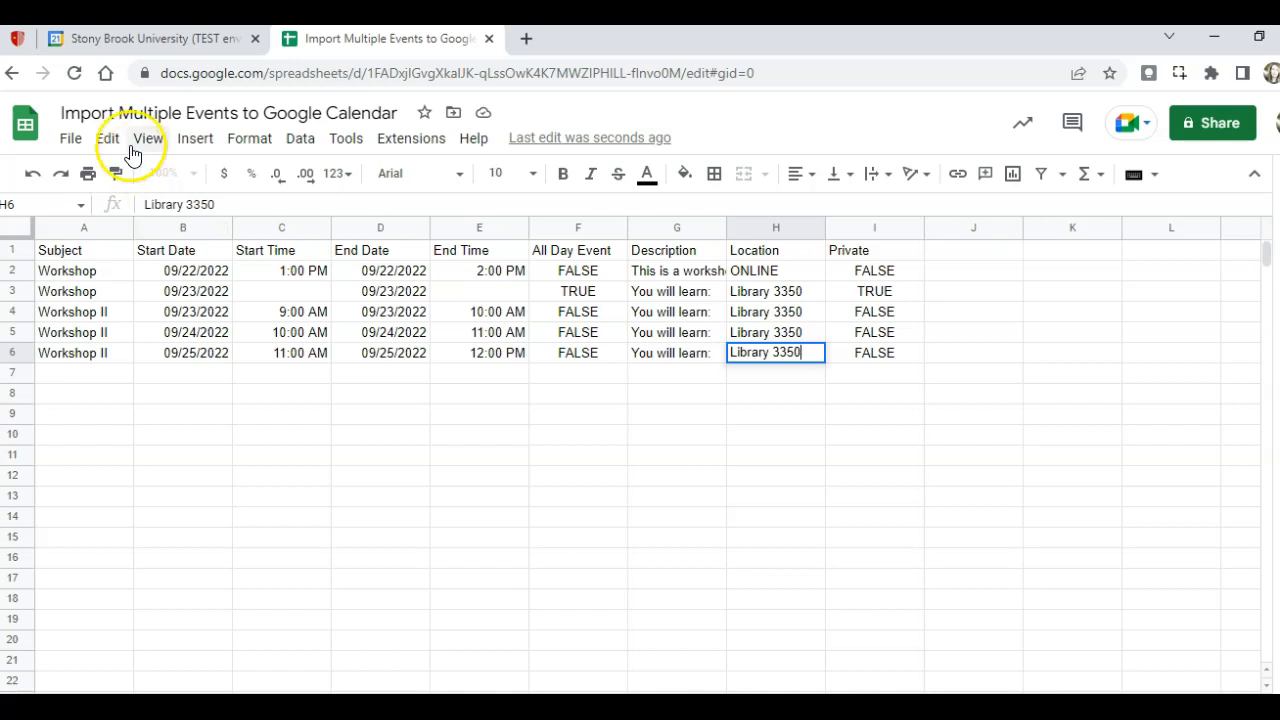
Download the event sheet as a comma-separated values (.csv) file.
left_click(72, 138)
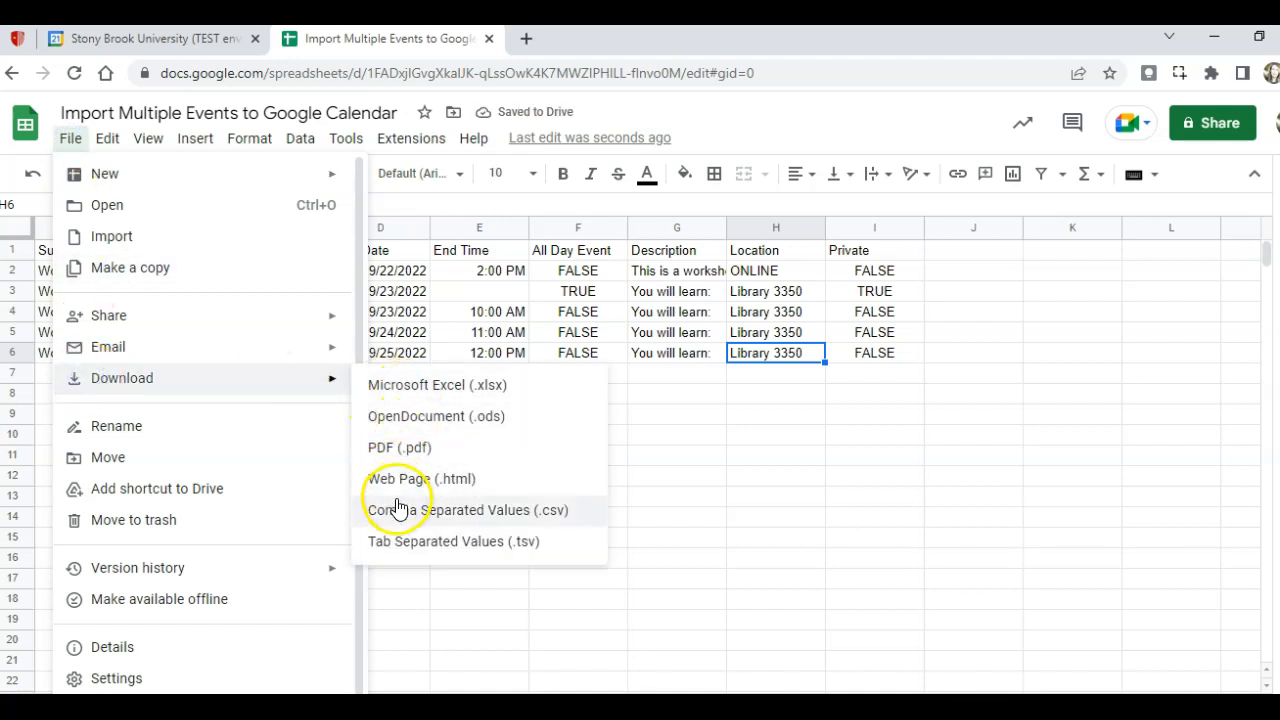
left_click(402, 510)
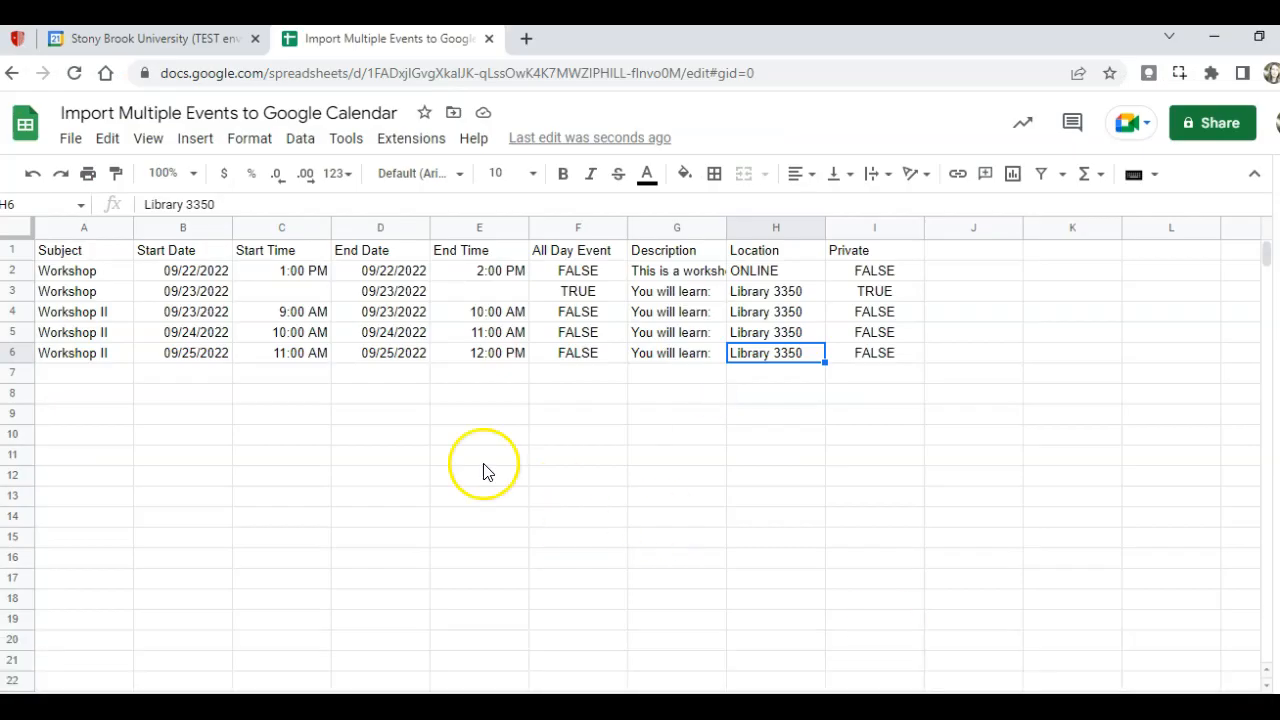
mouse_move(152, 56)
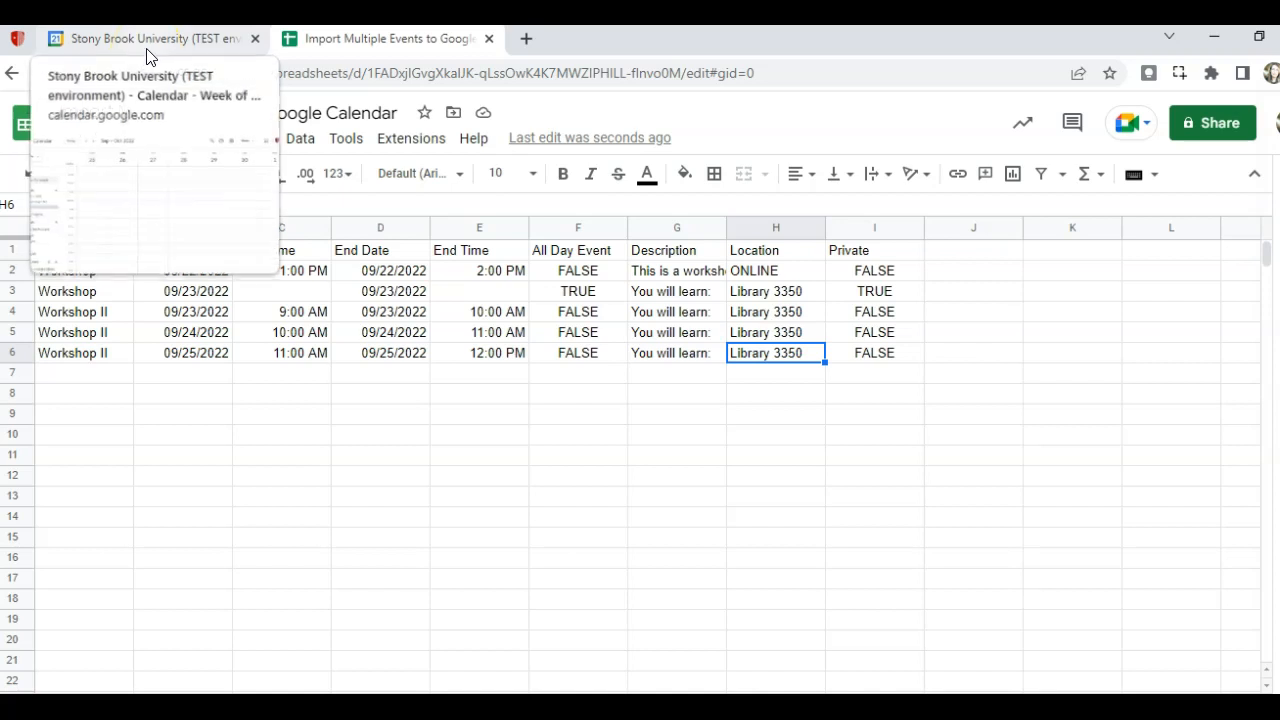
Import Workshop 2022.csv into the Workshops calendar via Import & export, confirming 5 of 5 events.
left_click(150, 38)
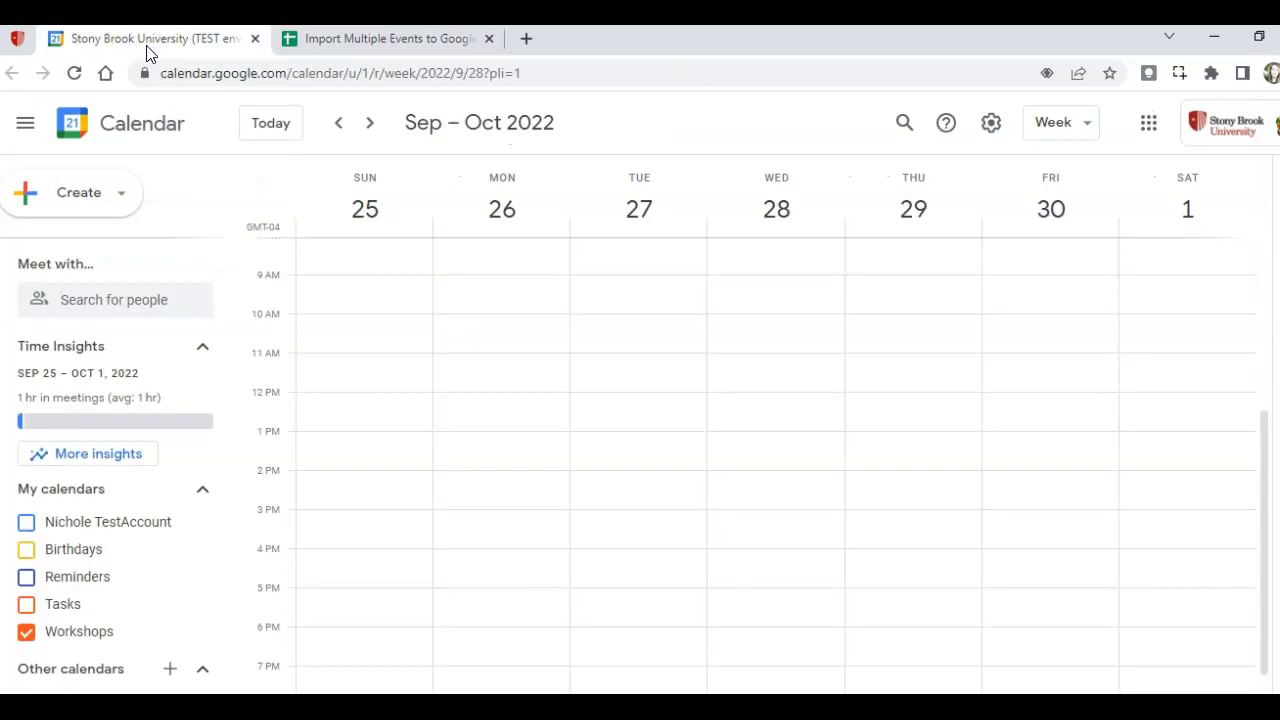
mouse_move(992, 122)
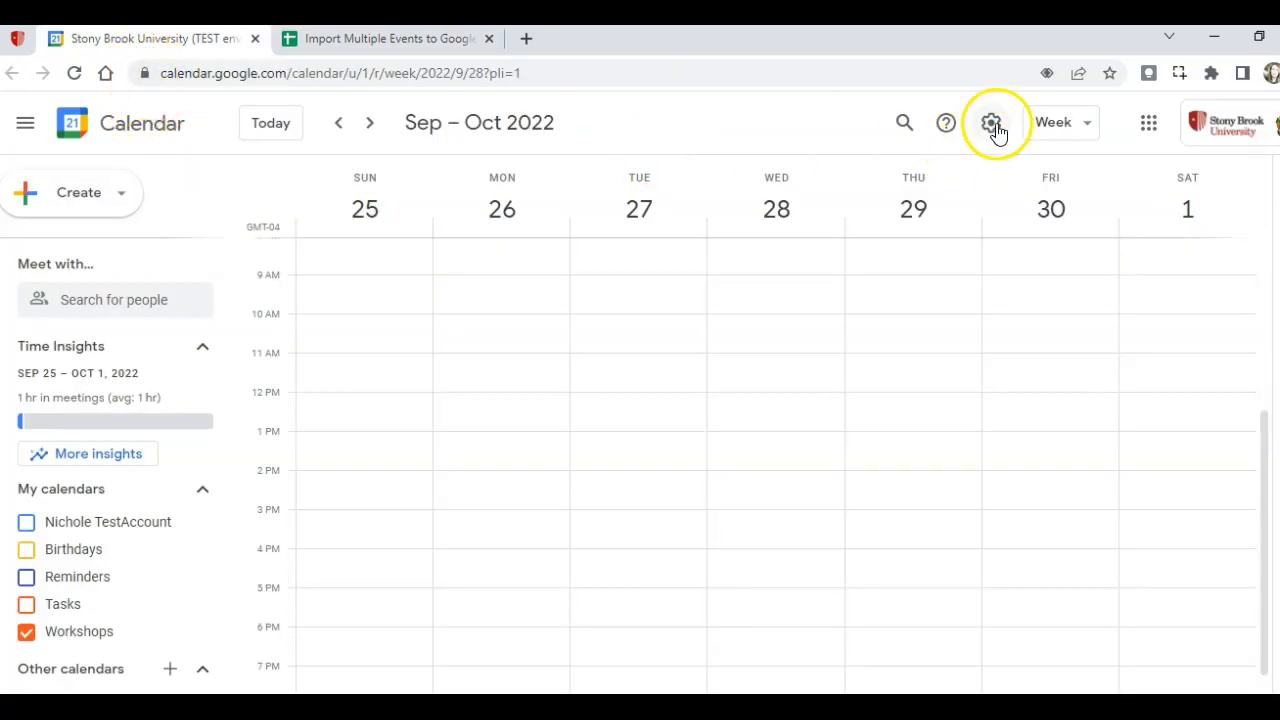
left_click(992, 122)
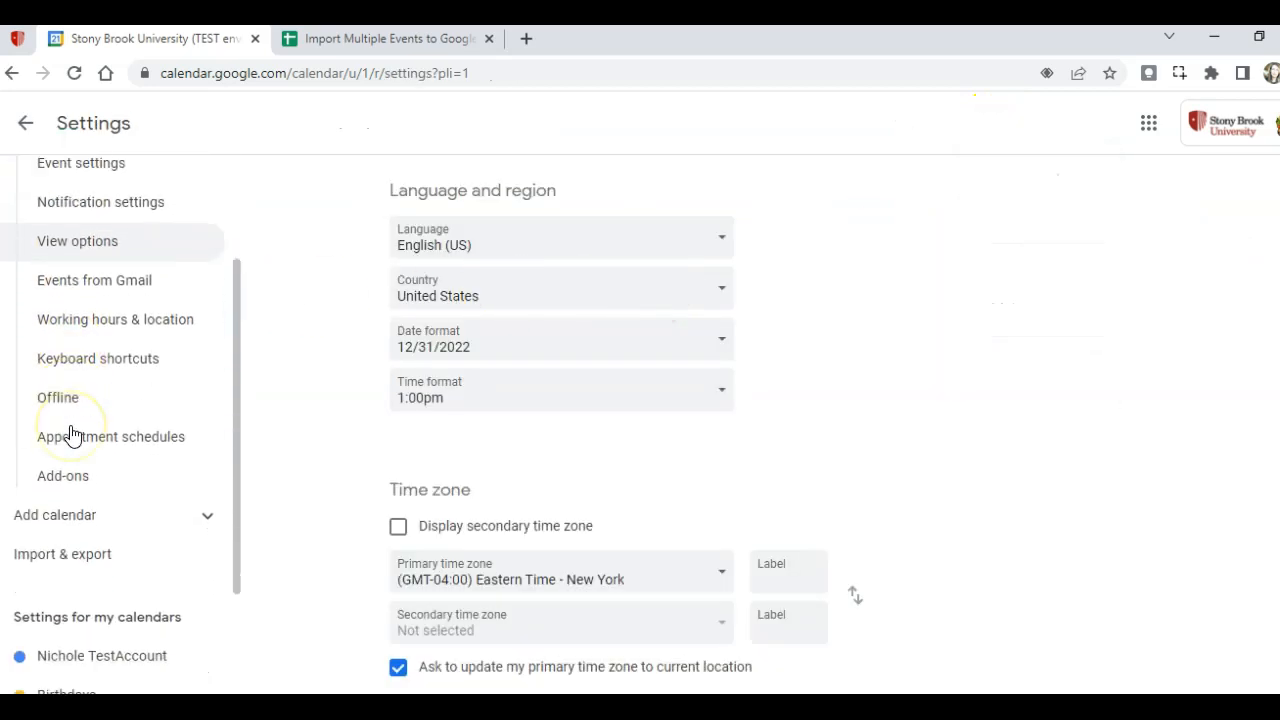
left_click(62, 554)
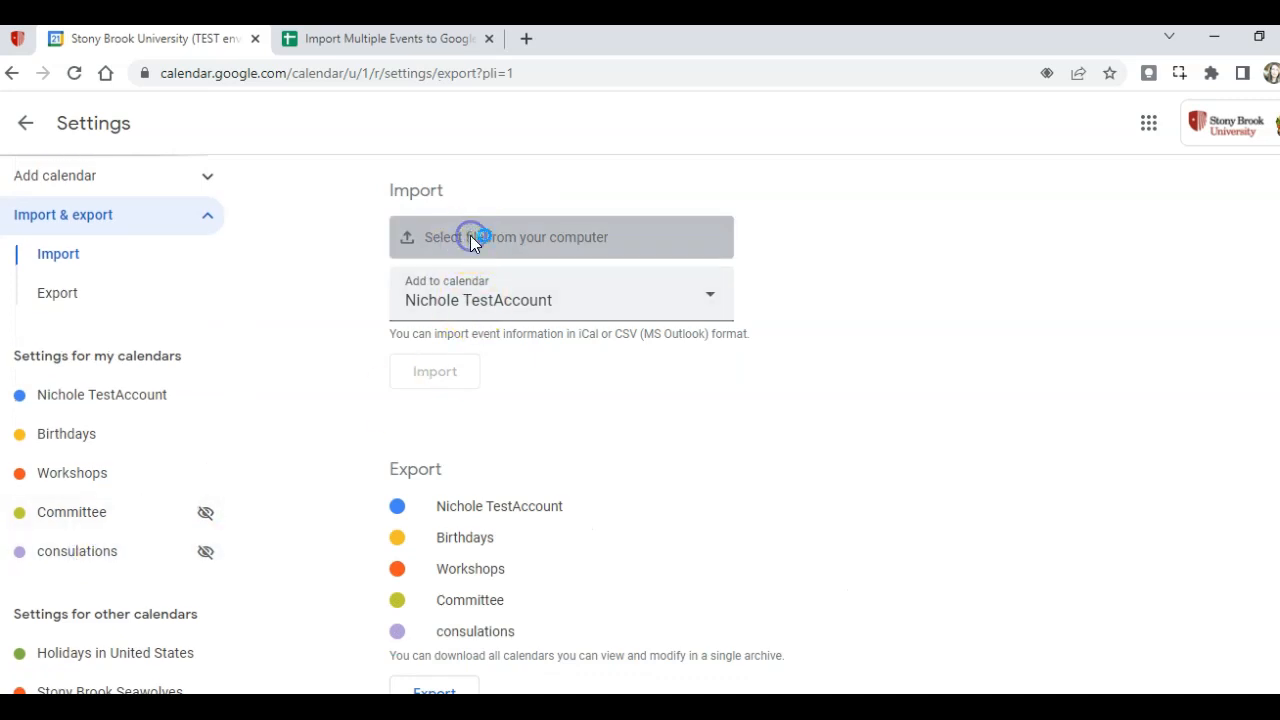
left_click(470, 236)
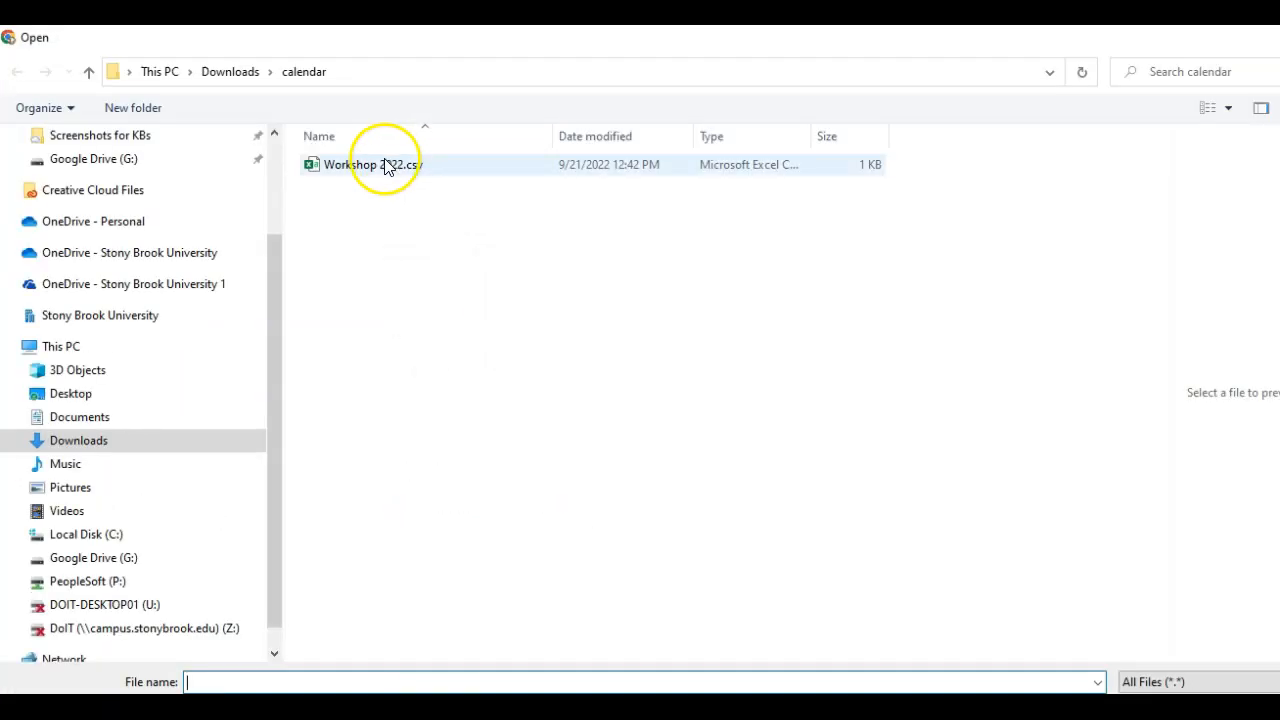
double_click(360, 164)
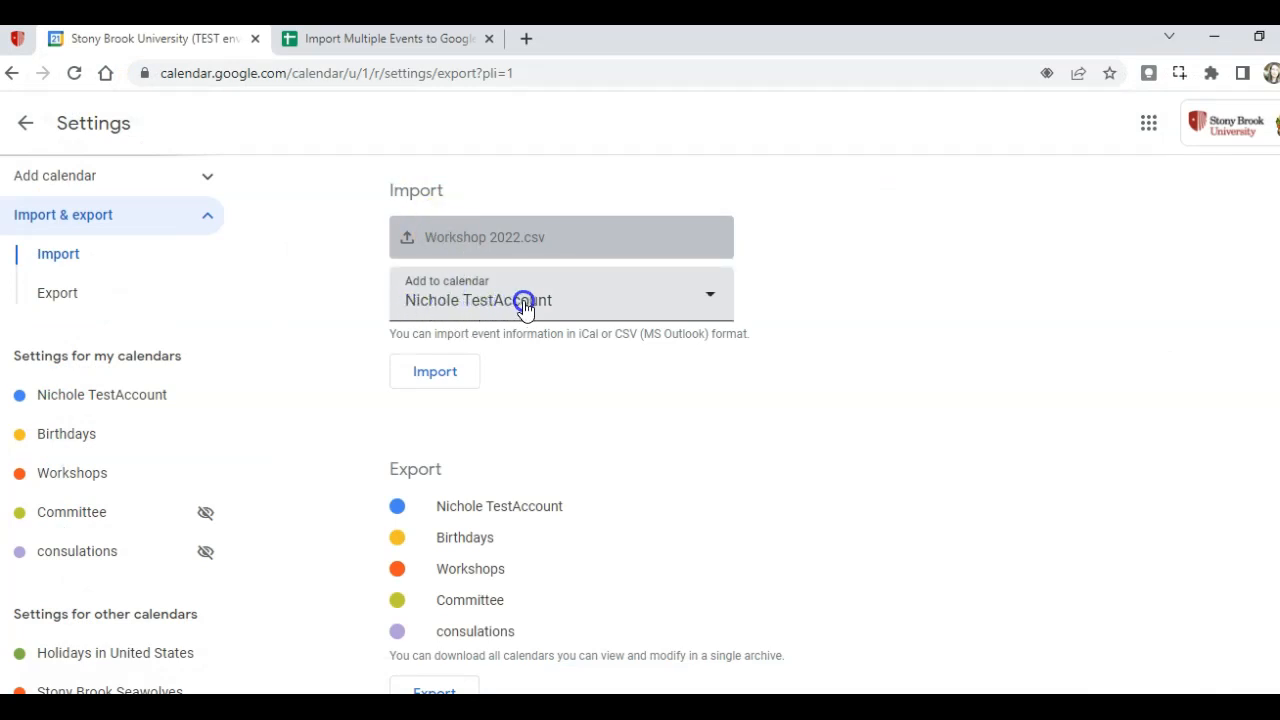
left_click(524, 300)
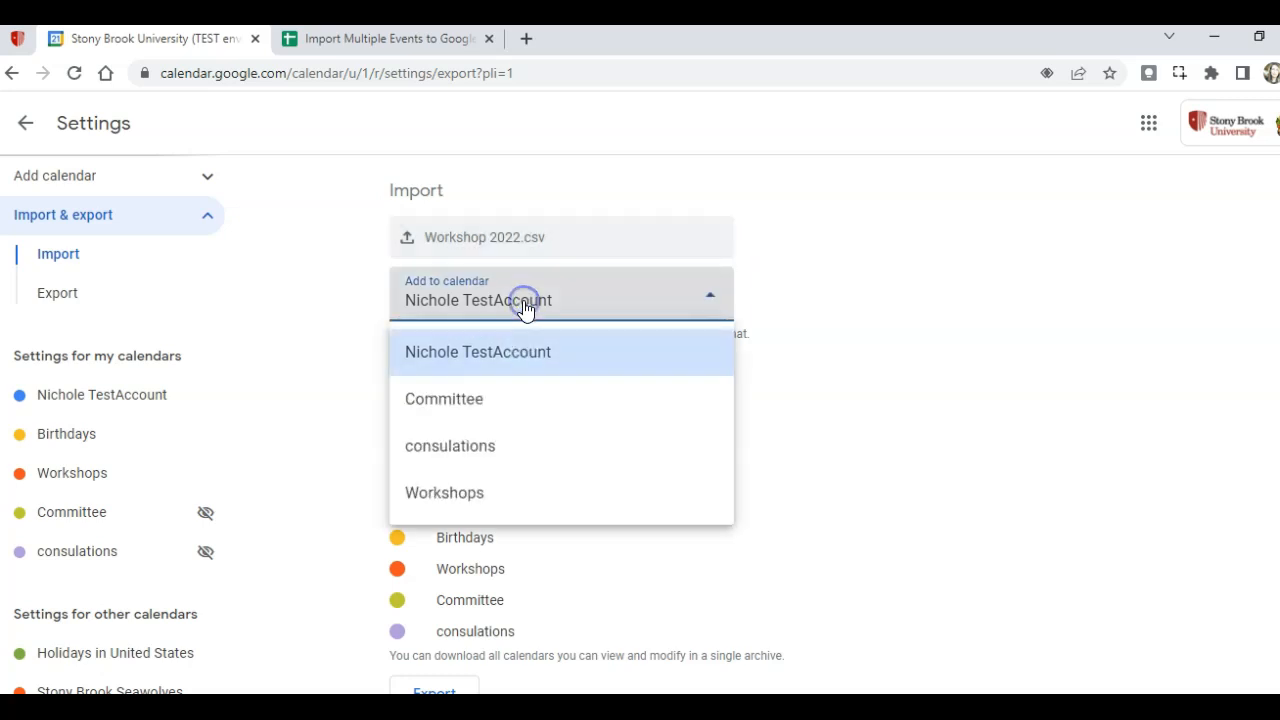
left_click(444, 492)
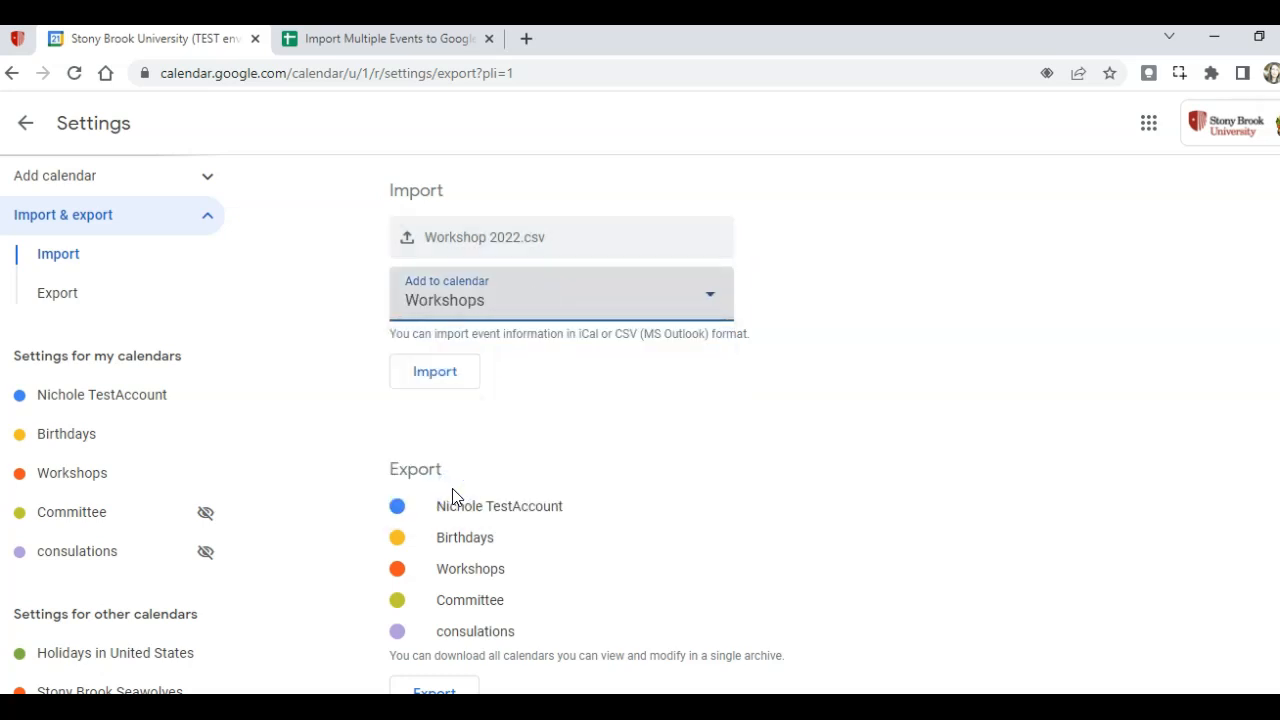
left_click(434, 370)
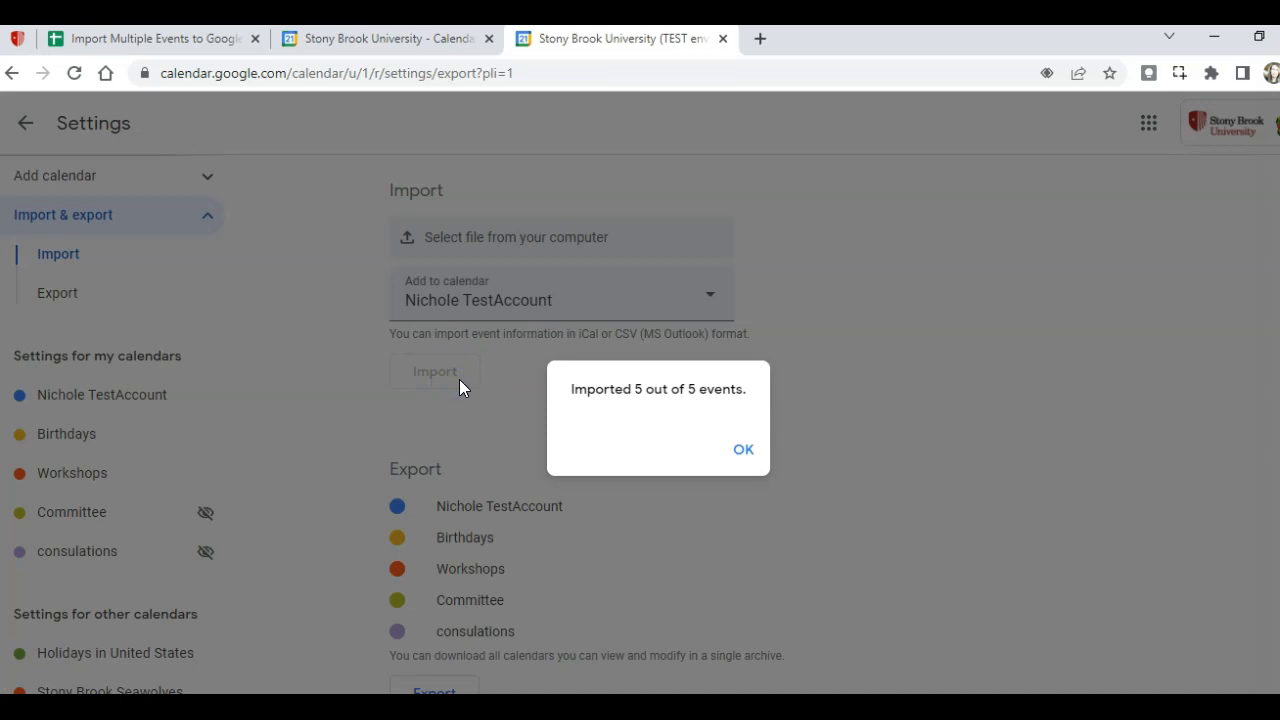
mouse_move(516, 394)
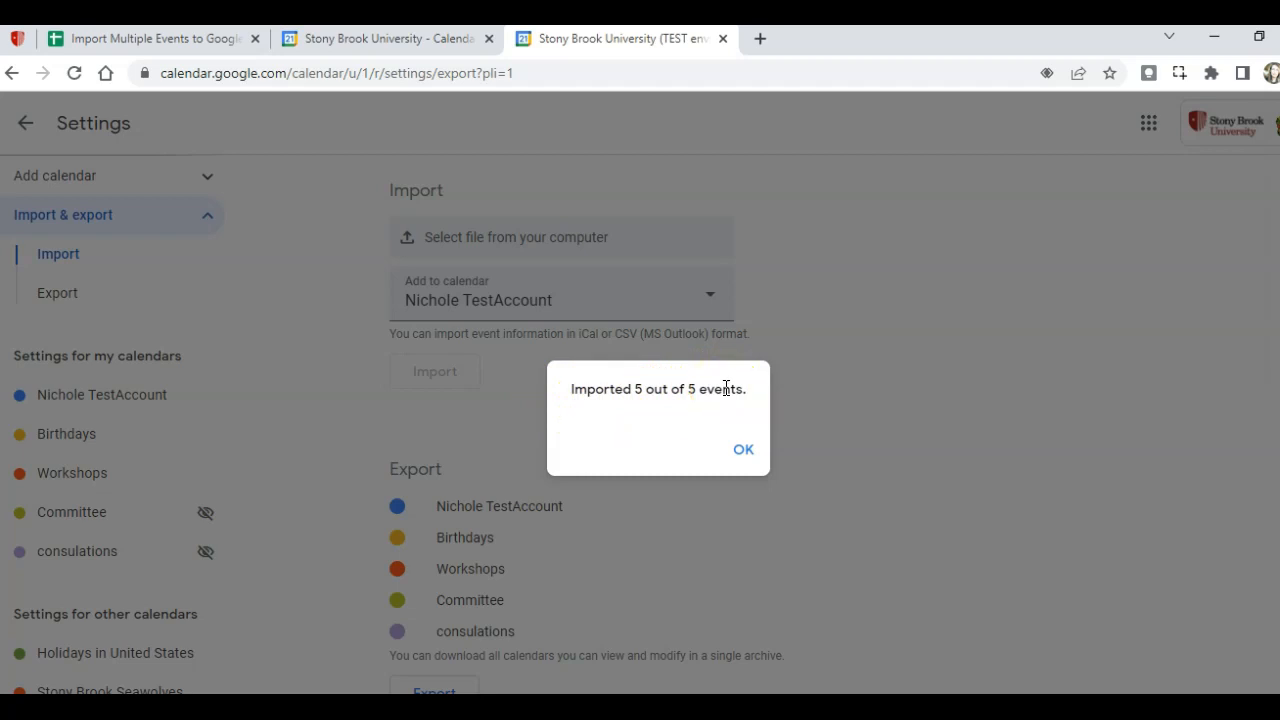
mouse_move(736, 412)
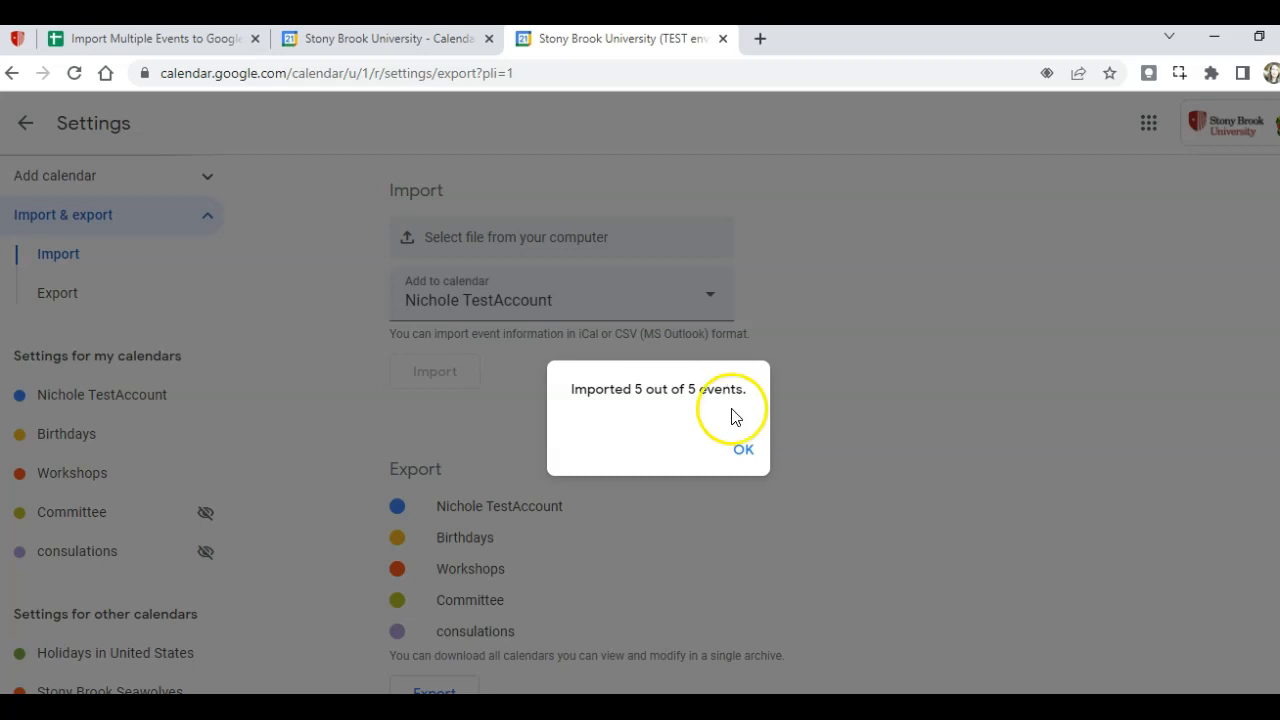
left_click(744, 450)
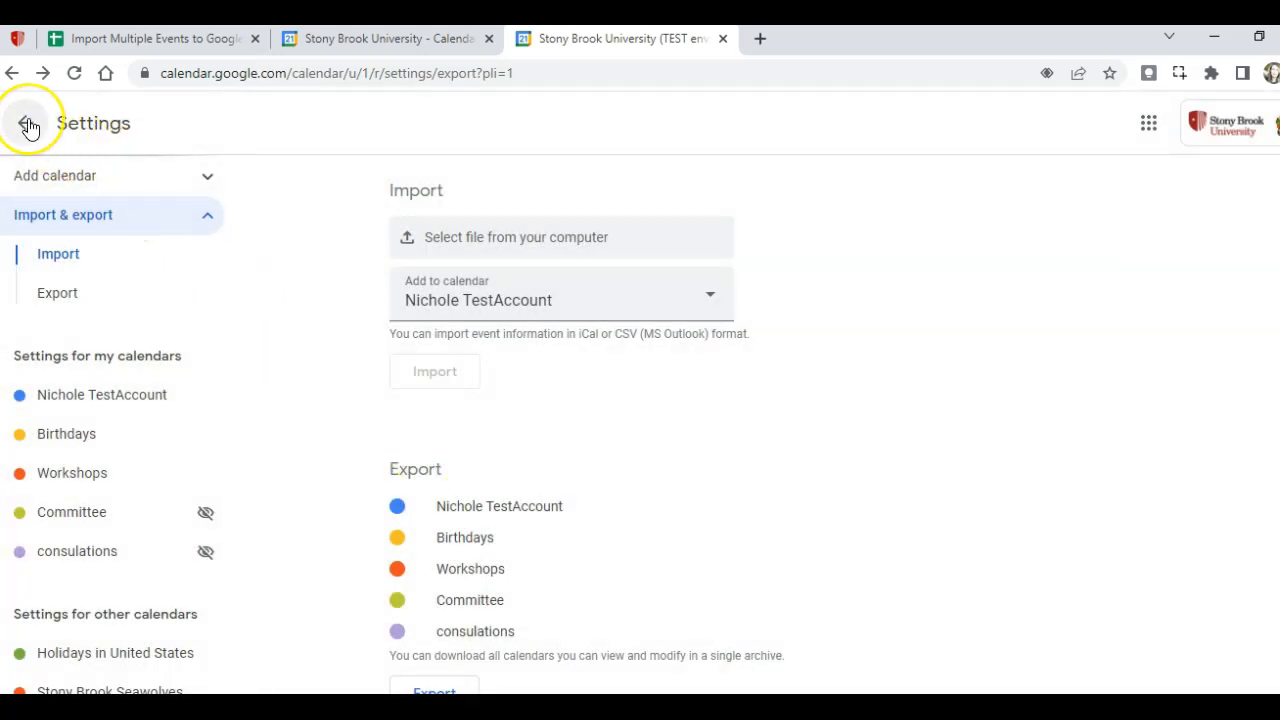
Leave Settings for the Sep 18–24 week view showing the imported workshops.
left_click(28, 124)
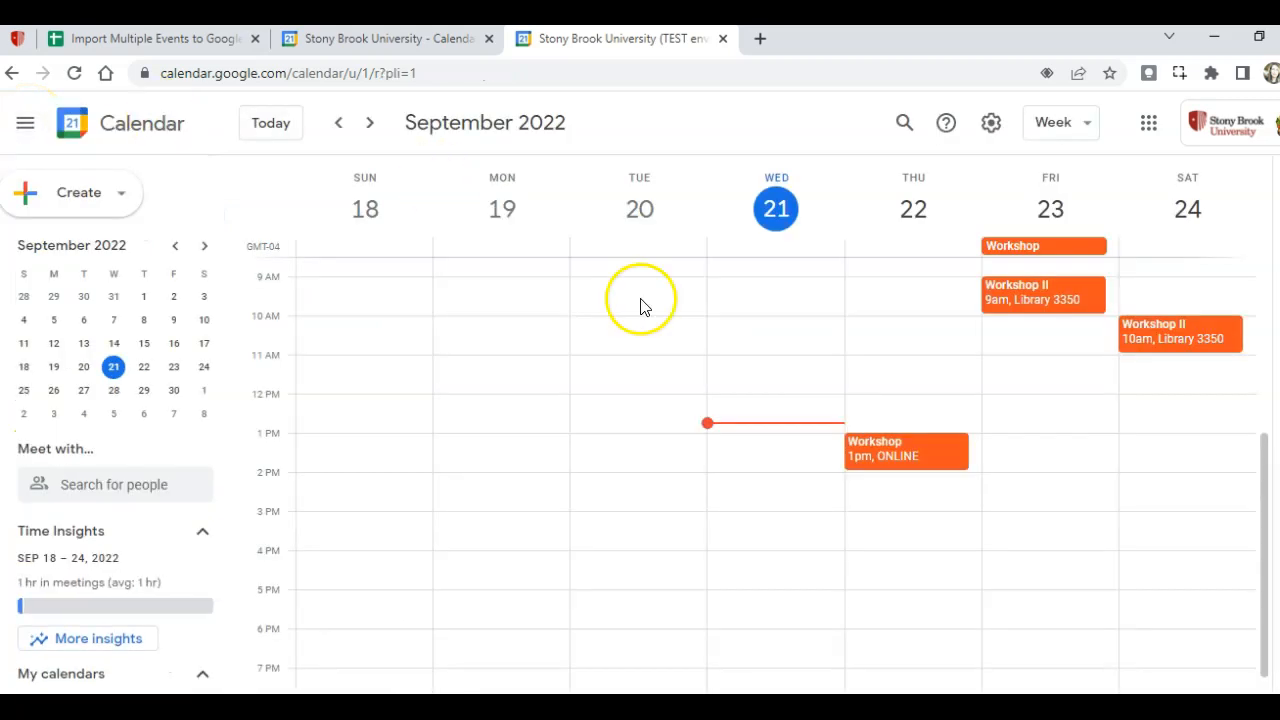
scroll("down", 3)
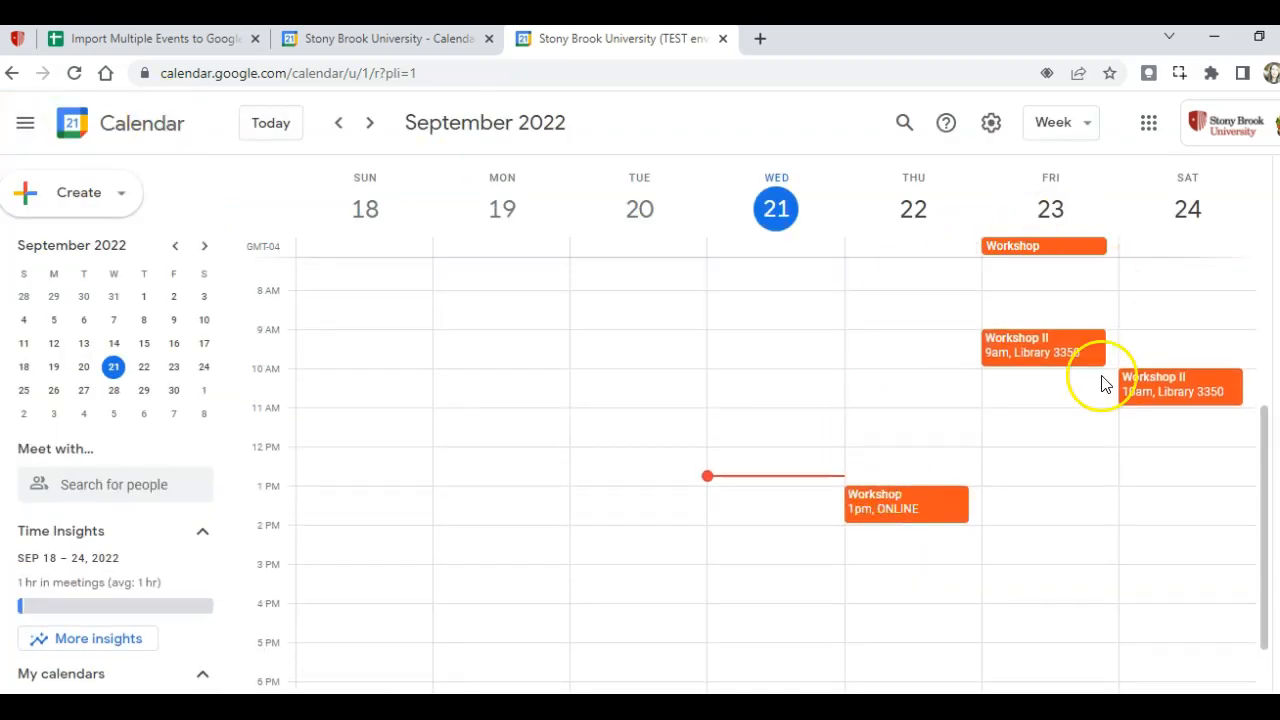
mouse_move(1042, 248)
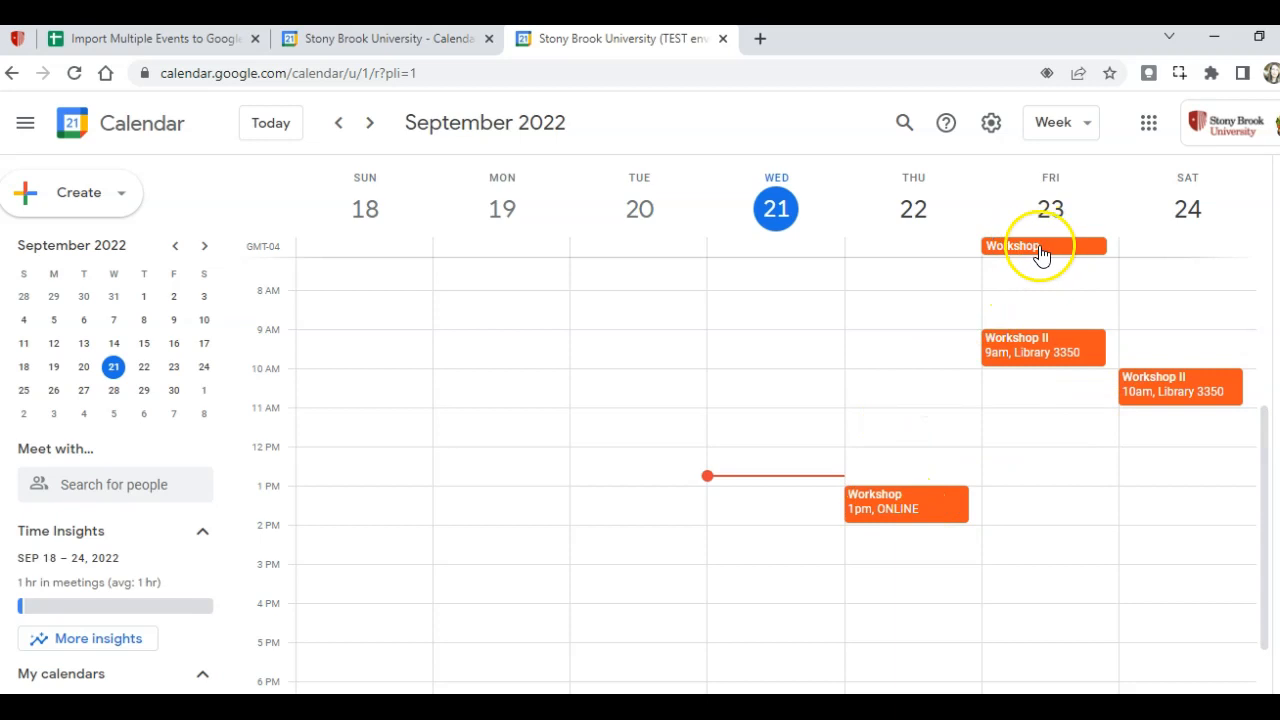
mouse_move(952, 480)
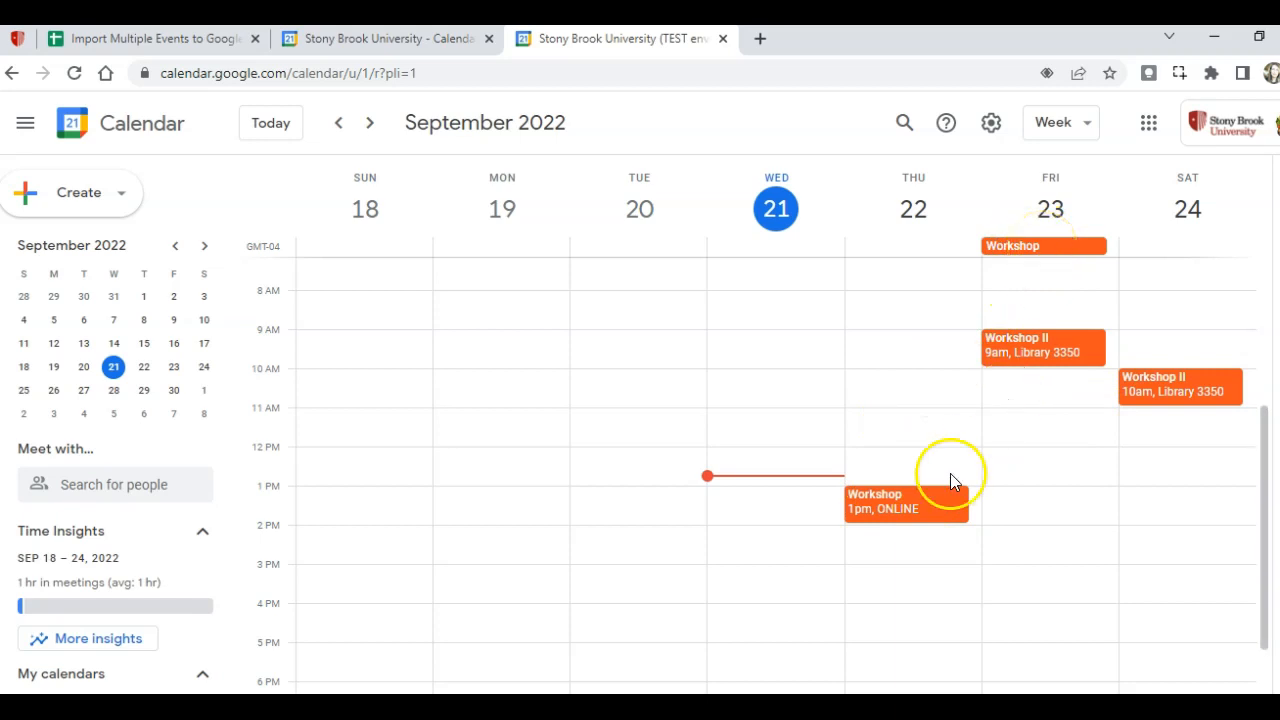
mouse_move(962, 370)
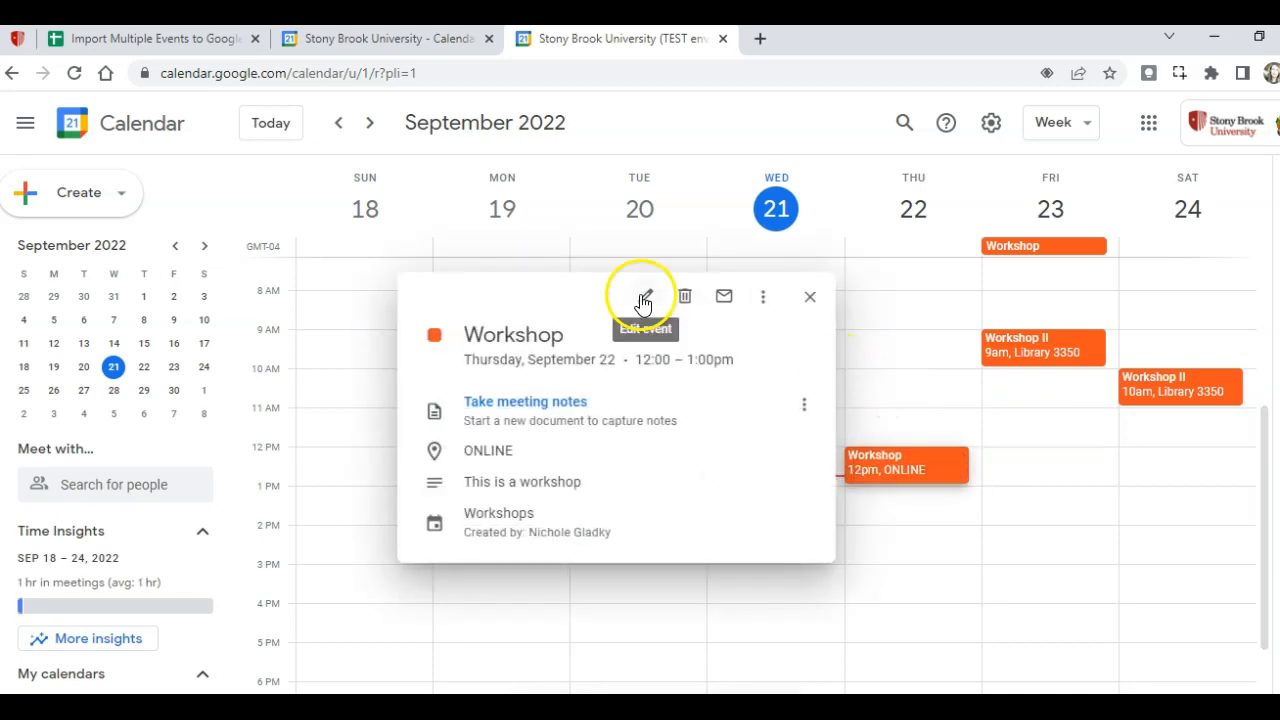
Replace Thursday's online Workshop description with 'You will learn:' and return to week view.
left_click(650, 298)
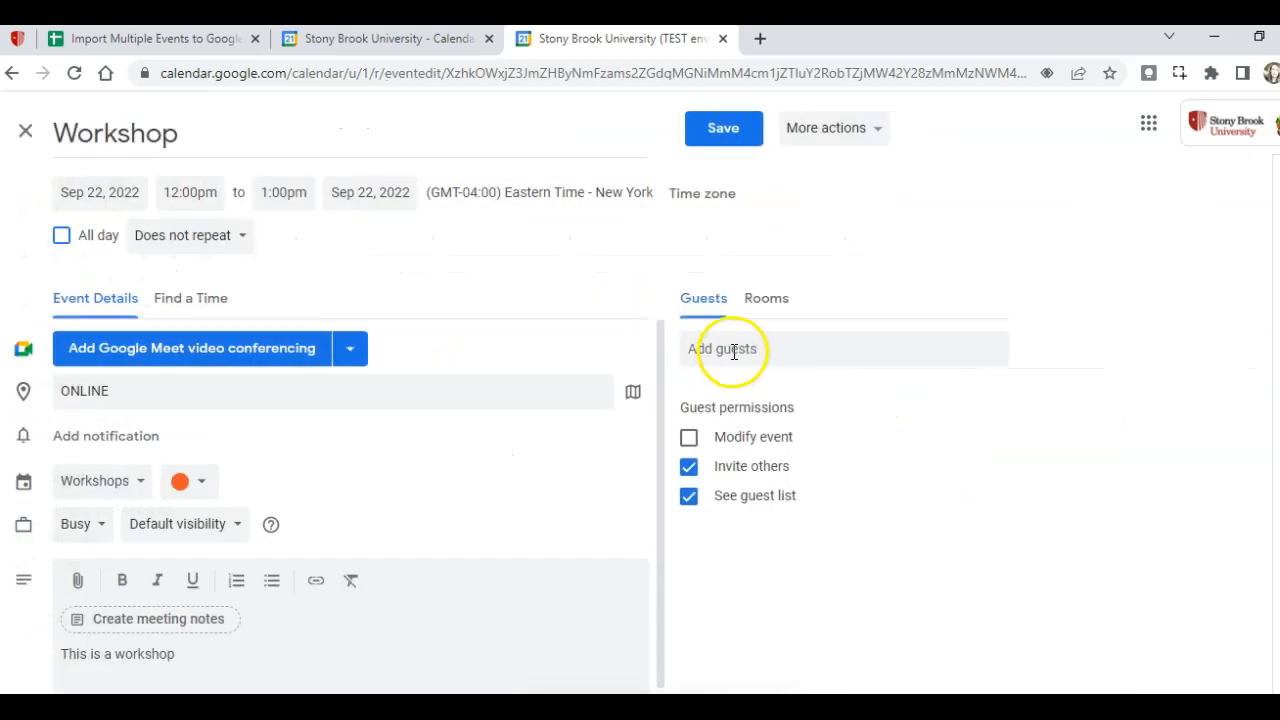
left_click(350, 348)
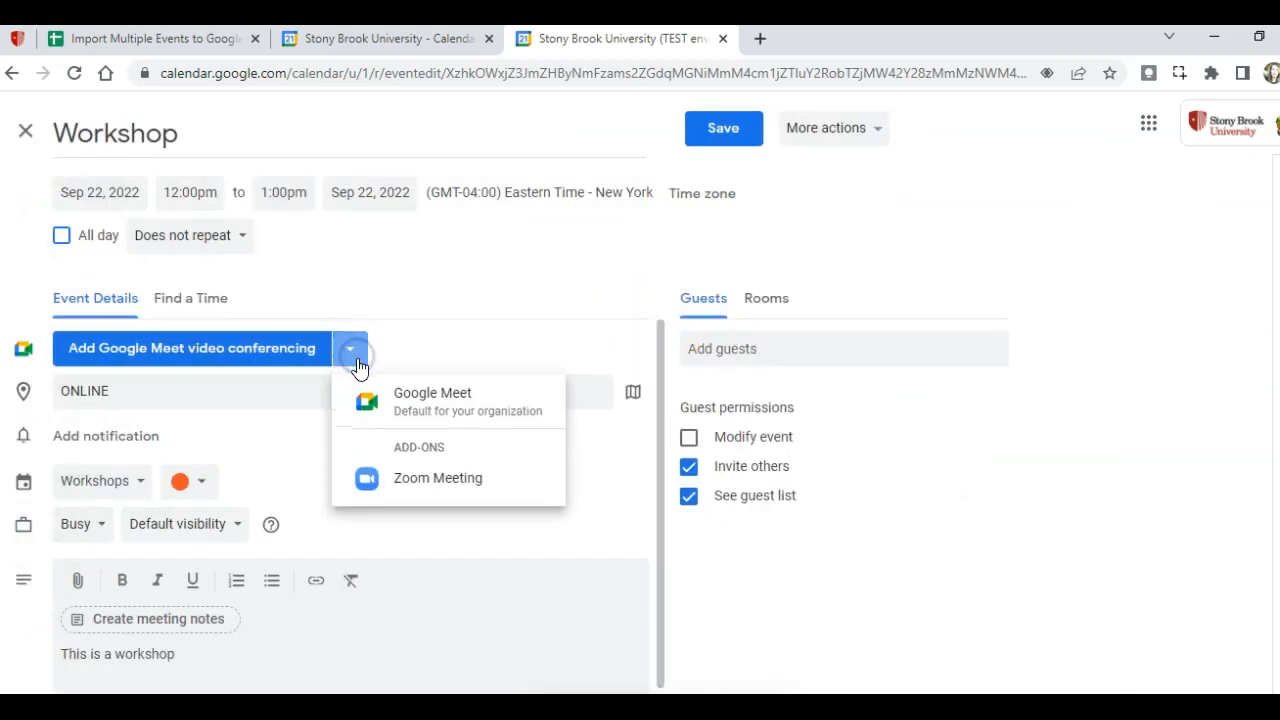
mouse_move(284, 648)
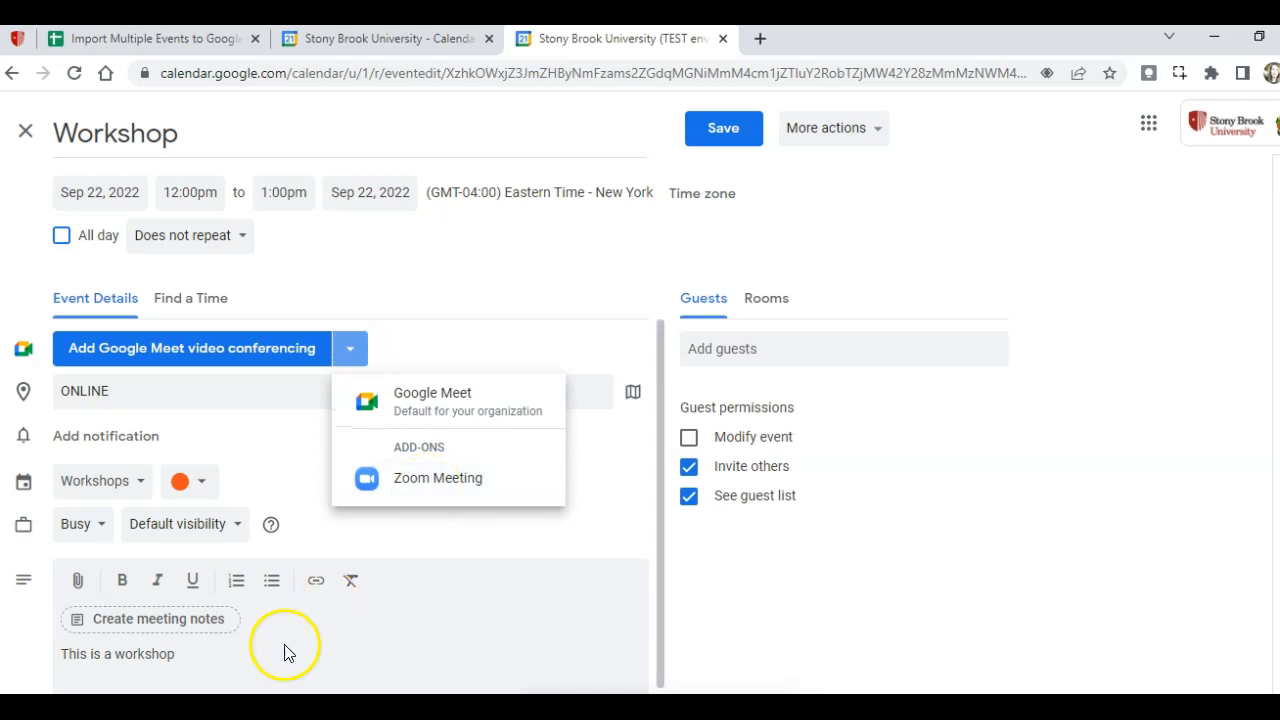
triple_click(116, 656)
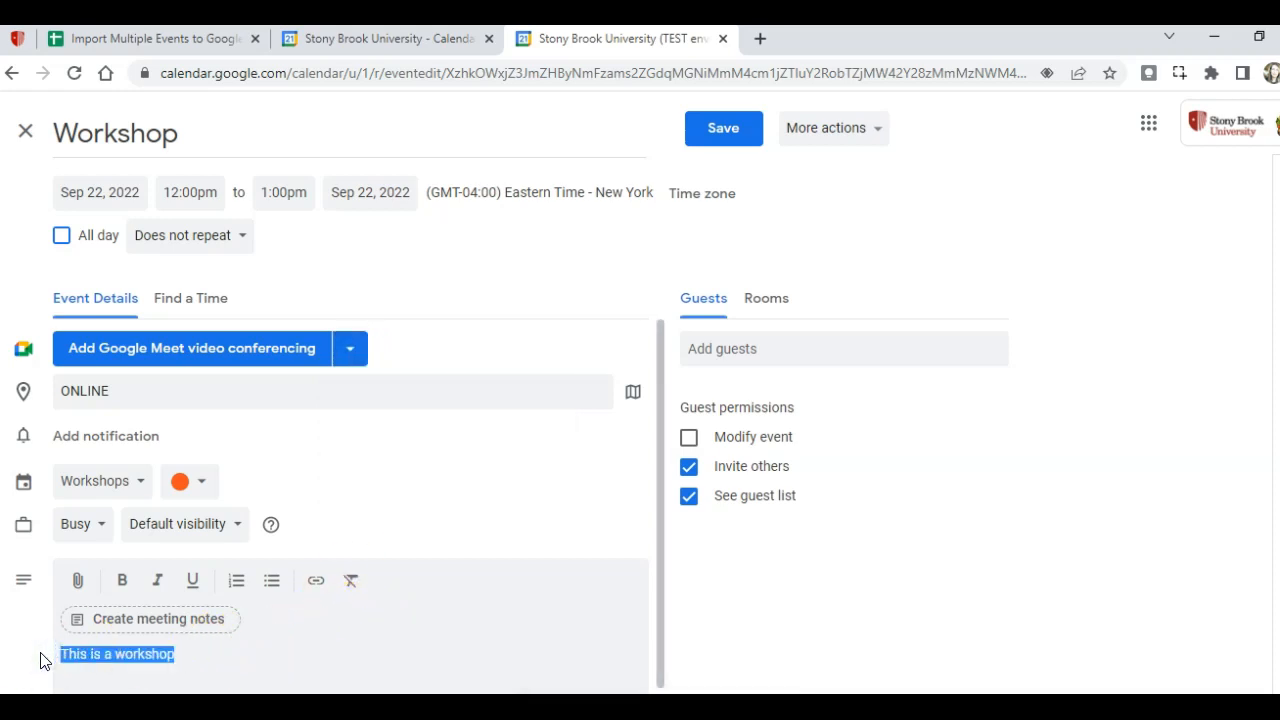
type("You will learn:")
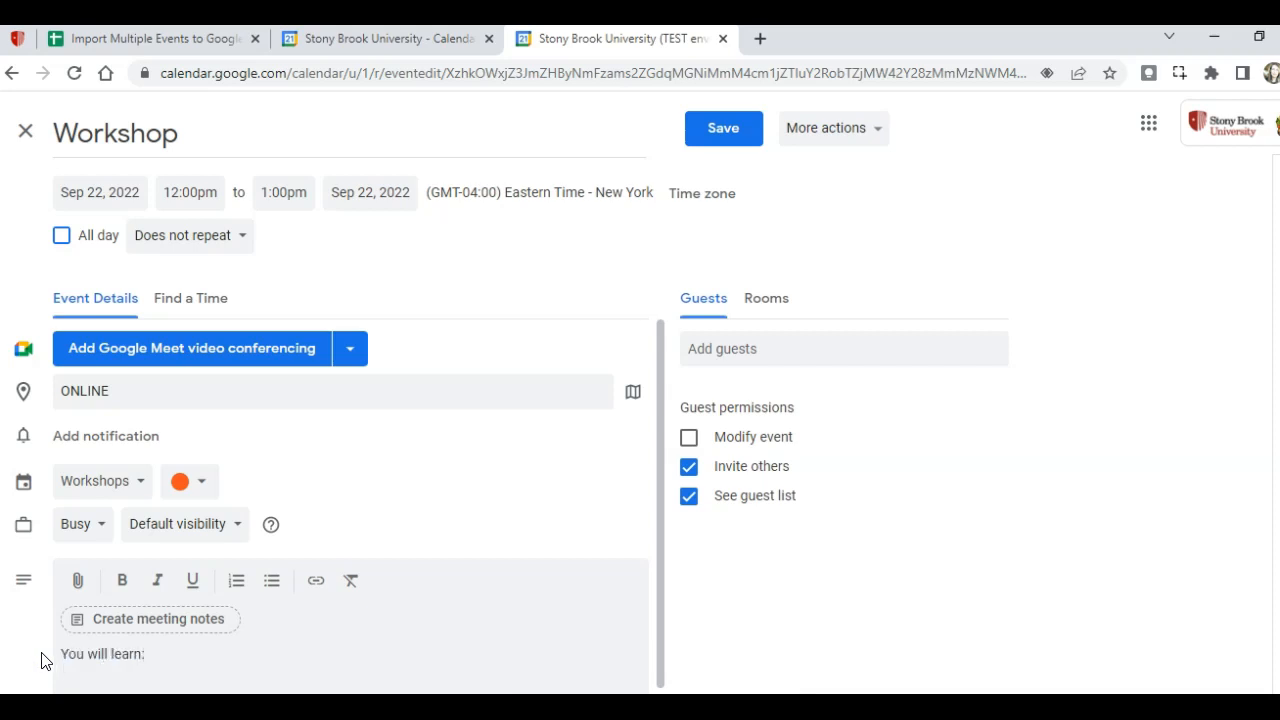
left_click(722, 128)
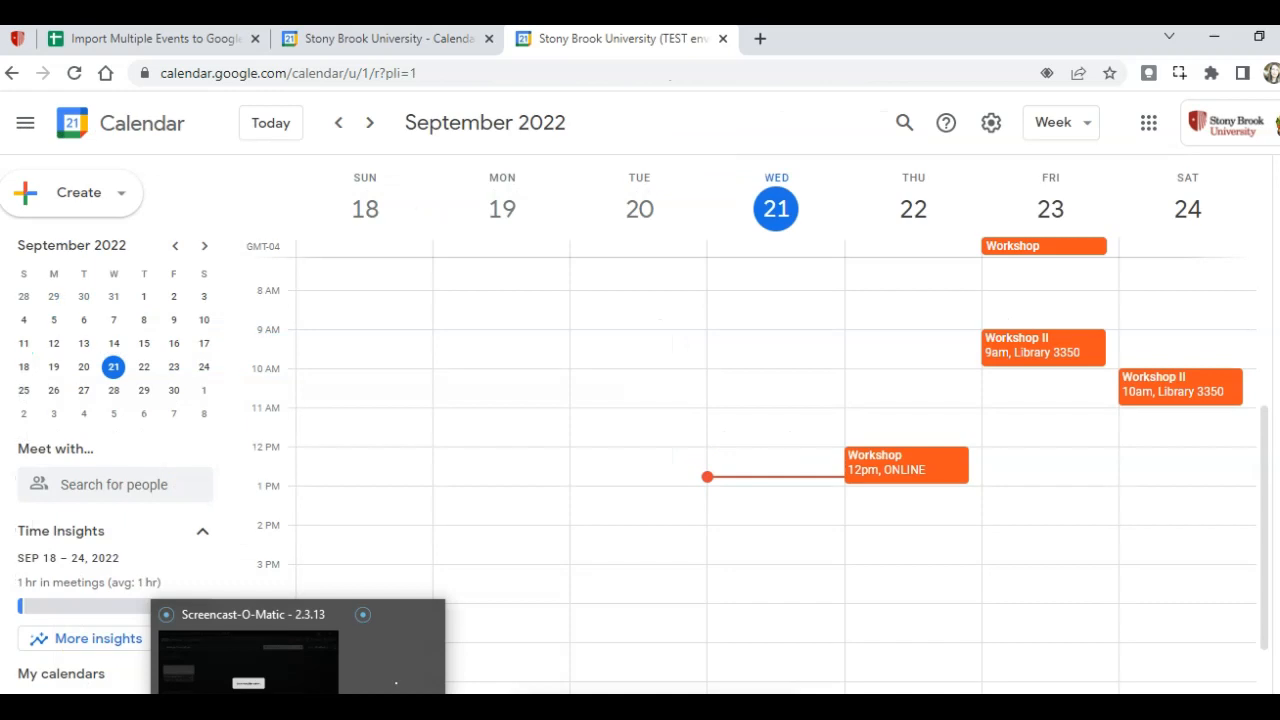
mouse_move(408, 690)
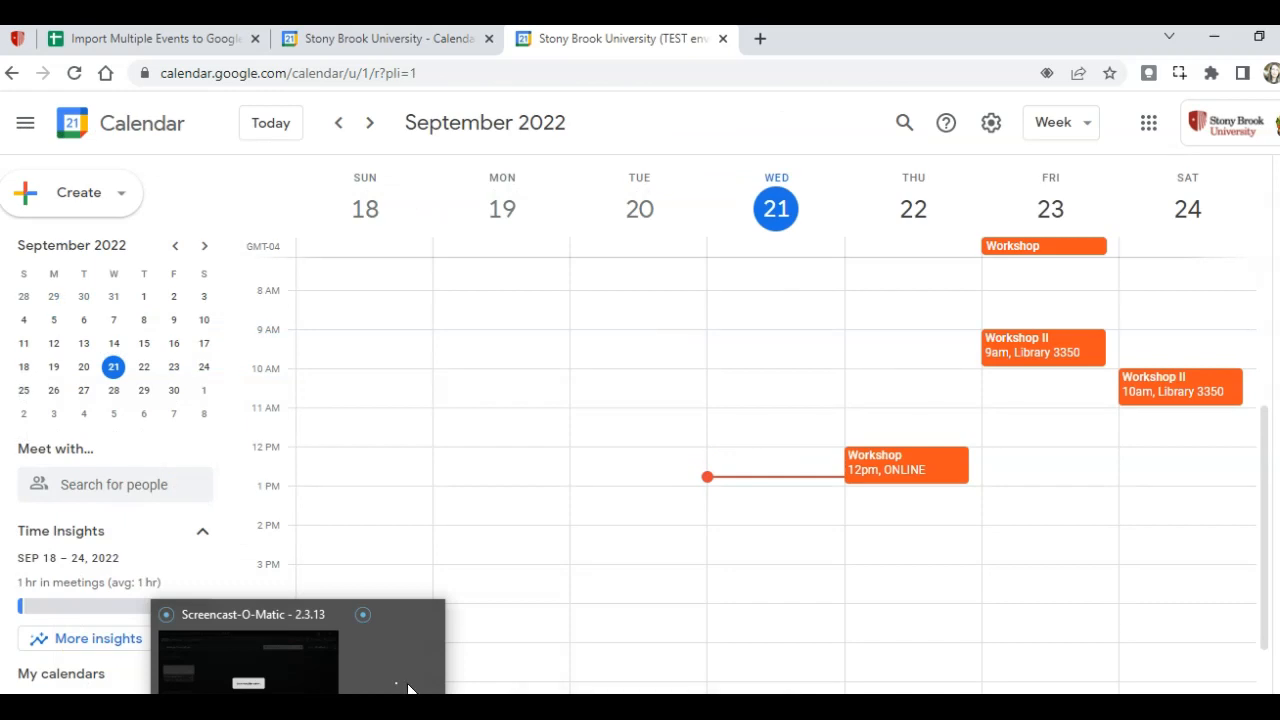